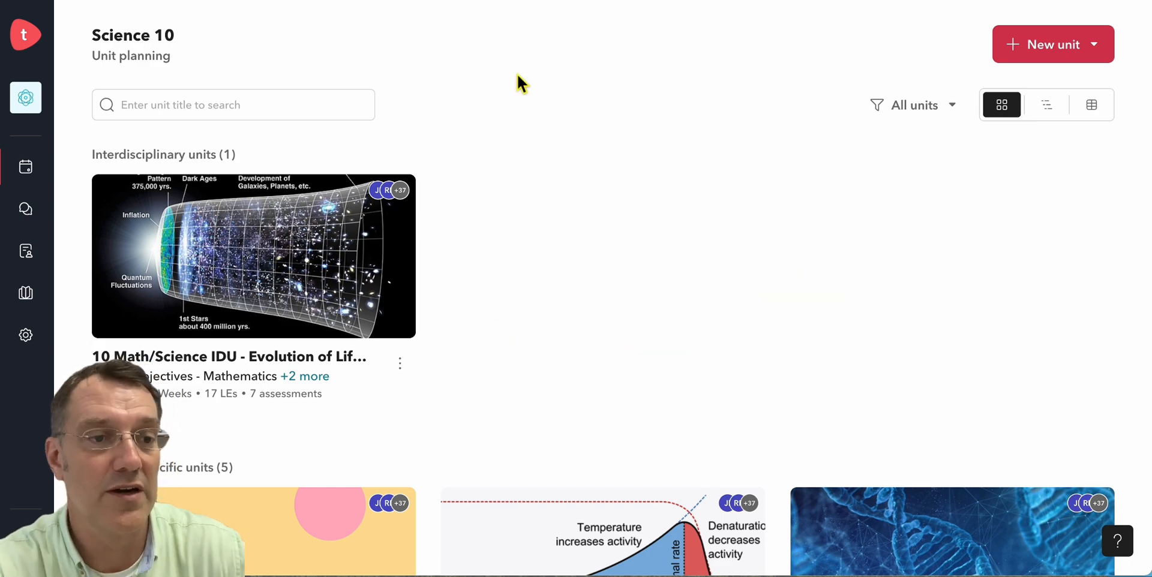
# View the 10 Science: Genetics and evolution unit and scroll to its Summative assessment section
pyautogui.scroll(-3)
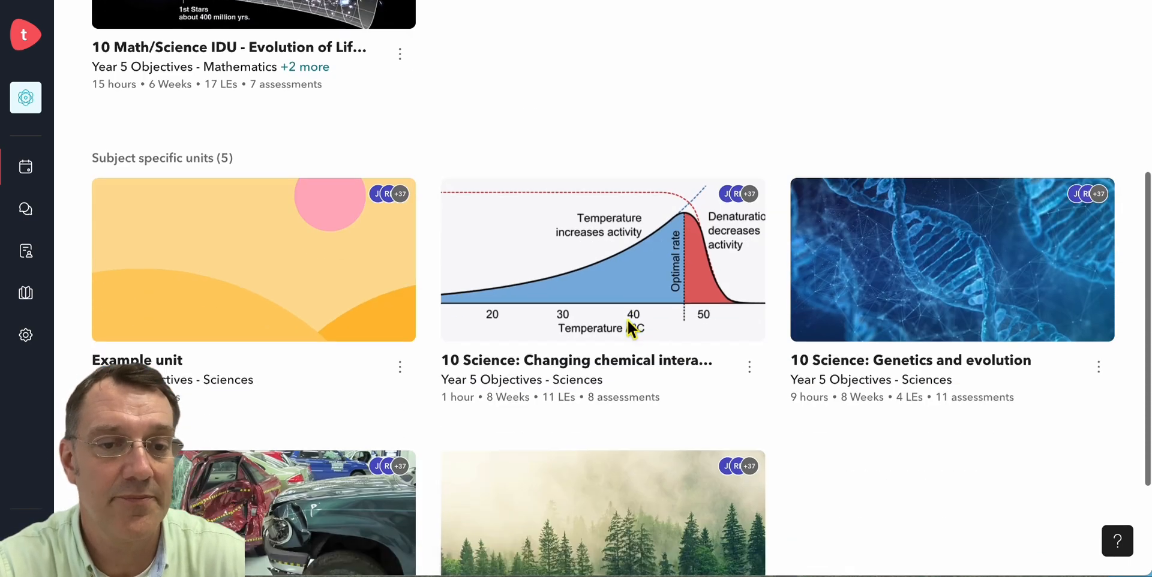
pyautogui.moveTo(927, 317)
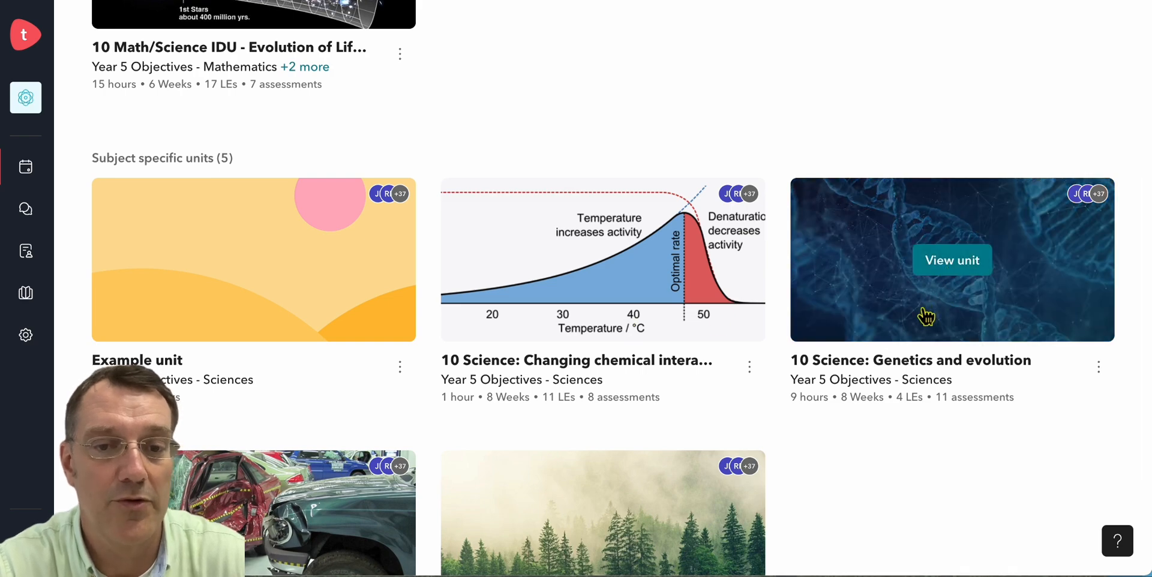
pyautogui.click(950, 260)
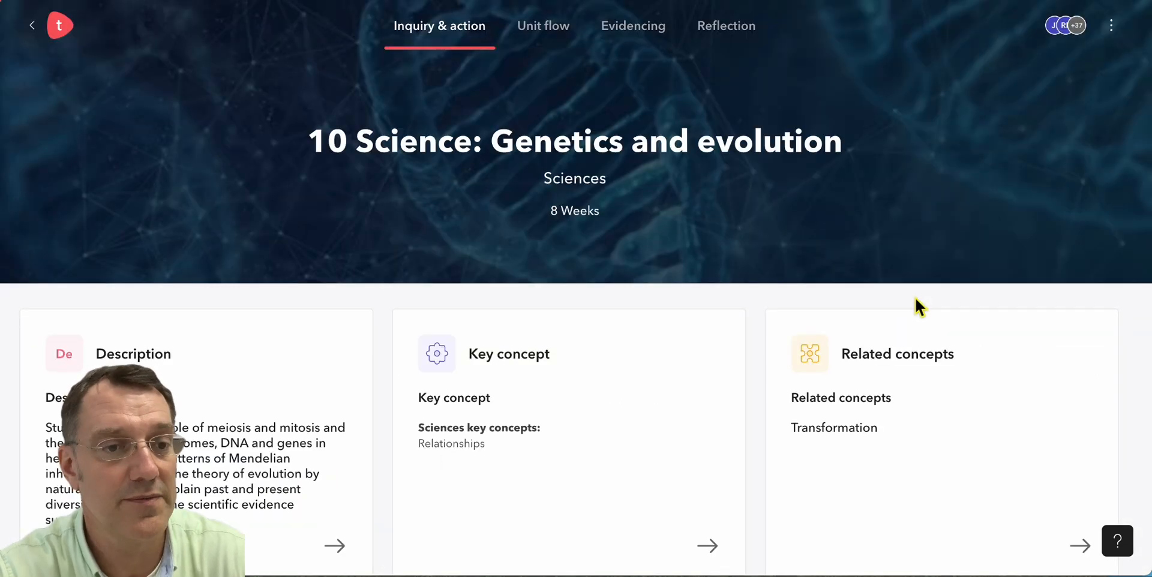
pyautogui.scroll(-3)
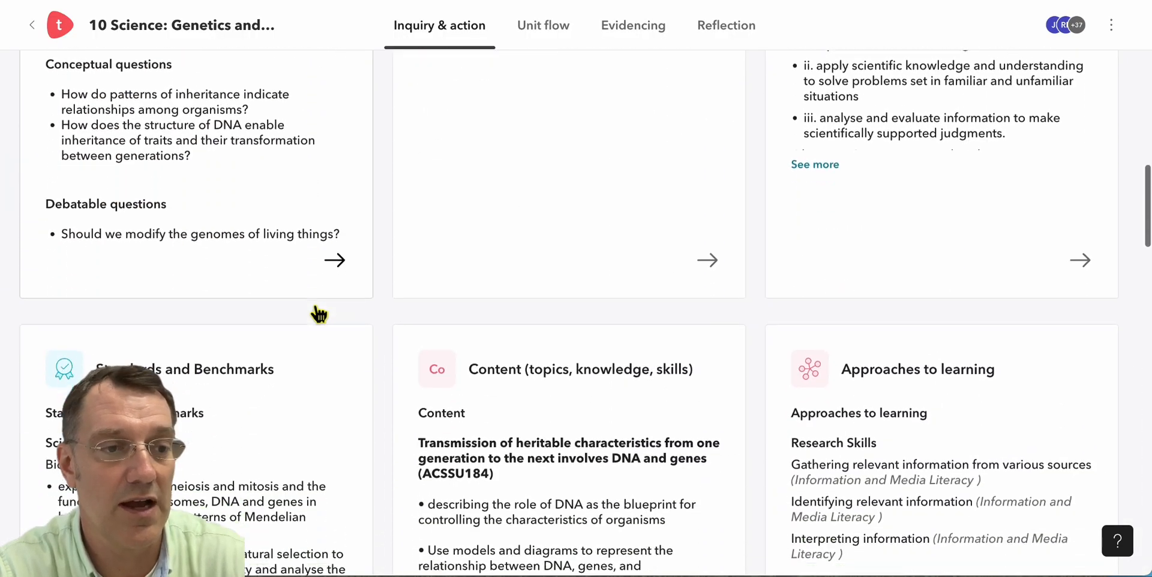
pyautogui.scroll(-3)
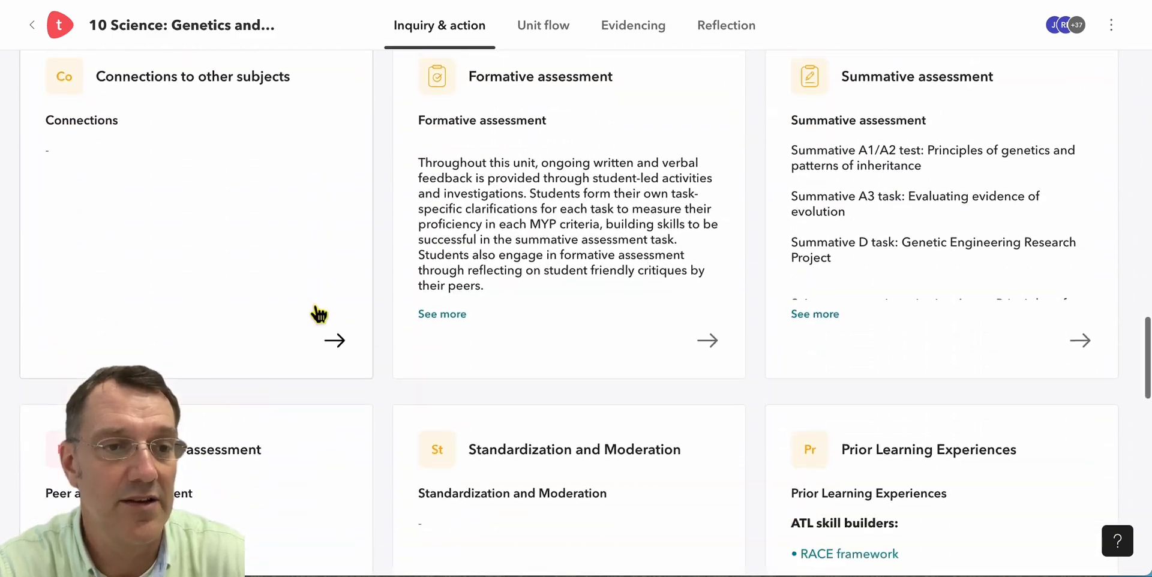
pyautogui.scroll(-3)
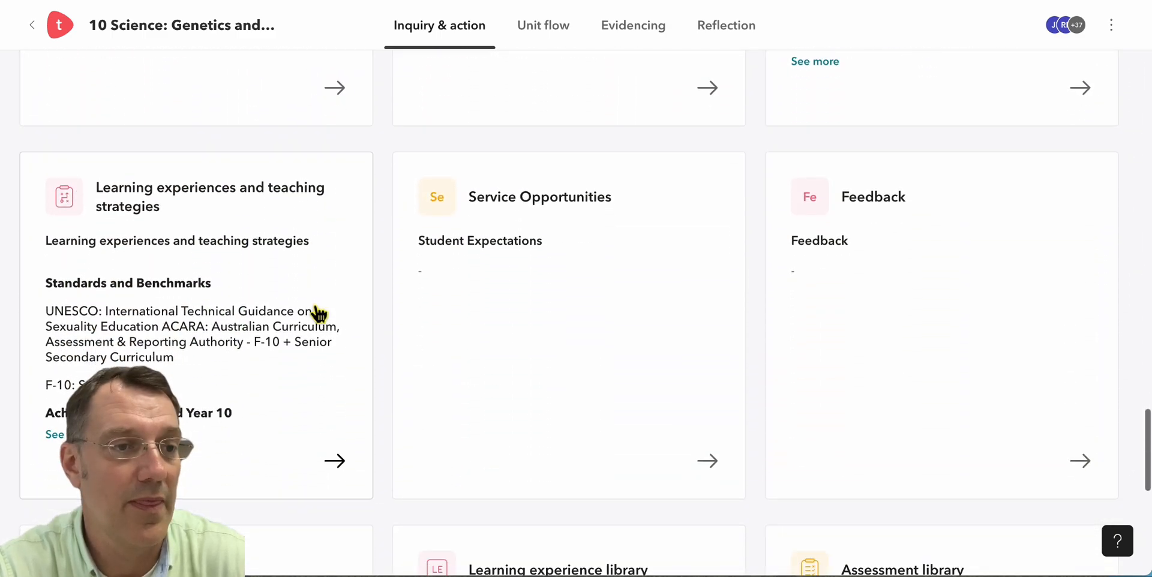
pyautogui.scroll(-3)
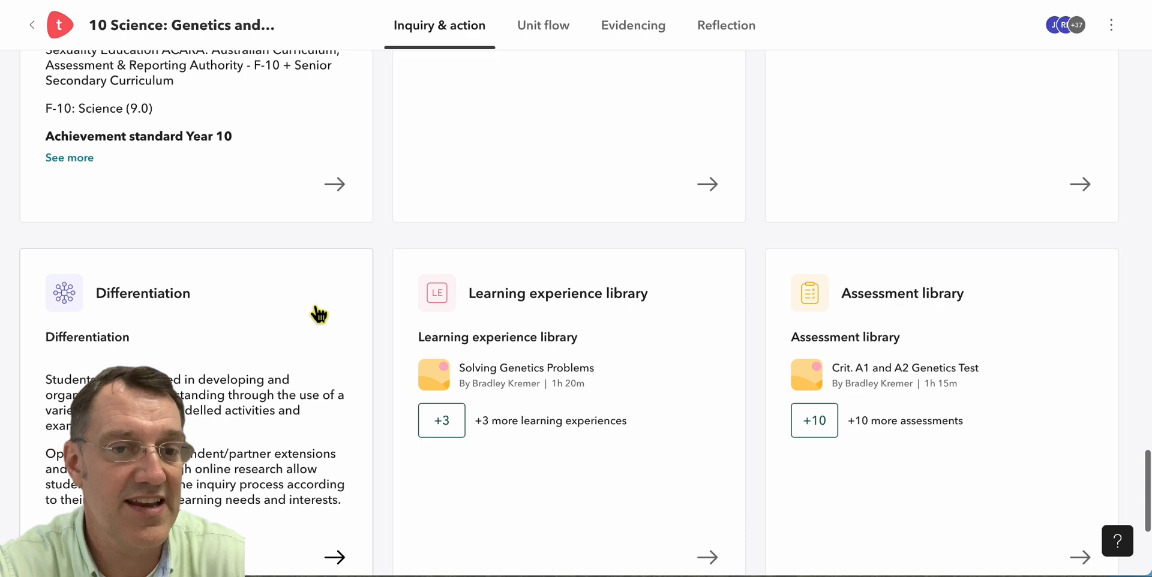
pyautogui.scroll(-3)
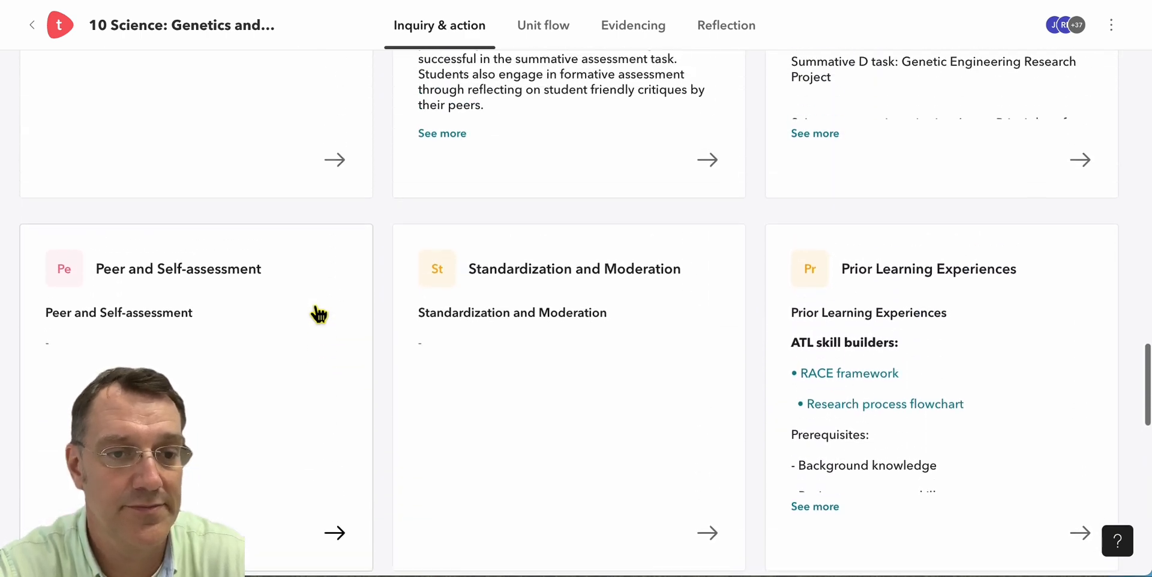
pyautogui.scroll(3)
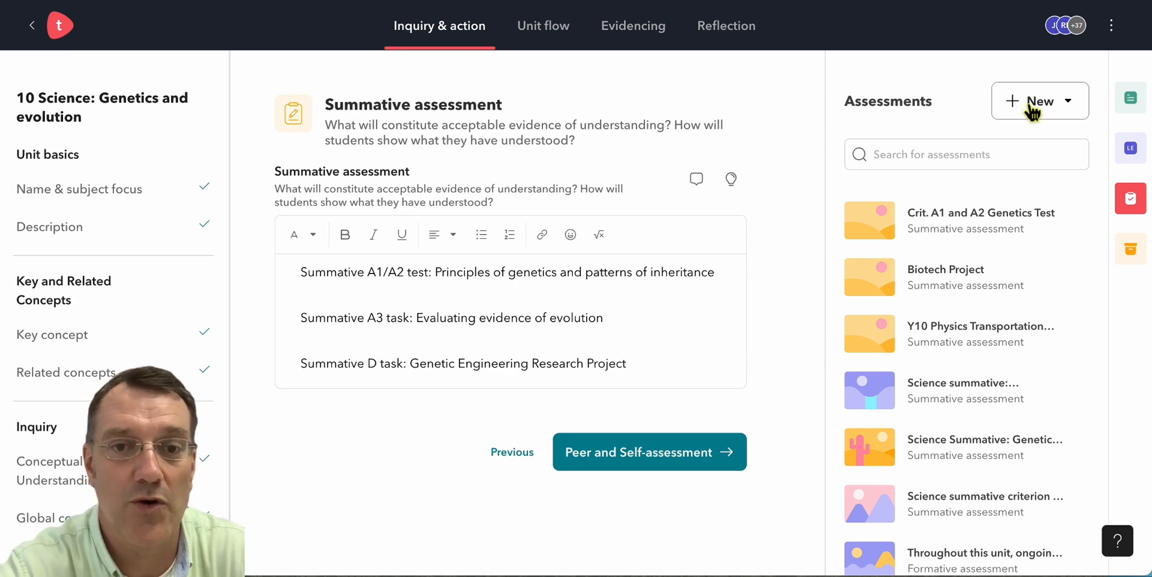
# Add a new Summative assessment to the unit from the + New menu
pyautogui.click(1039, 101)
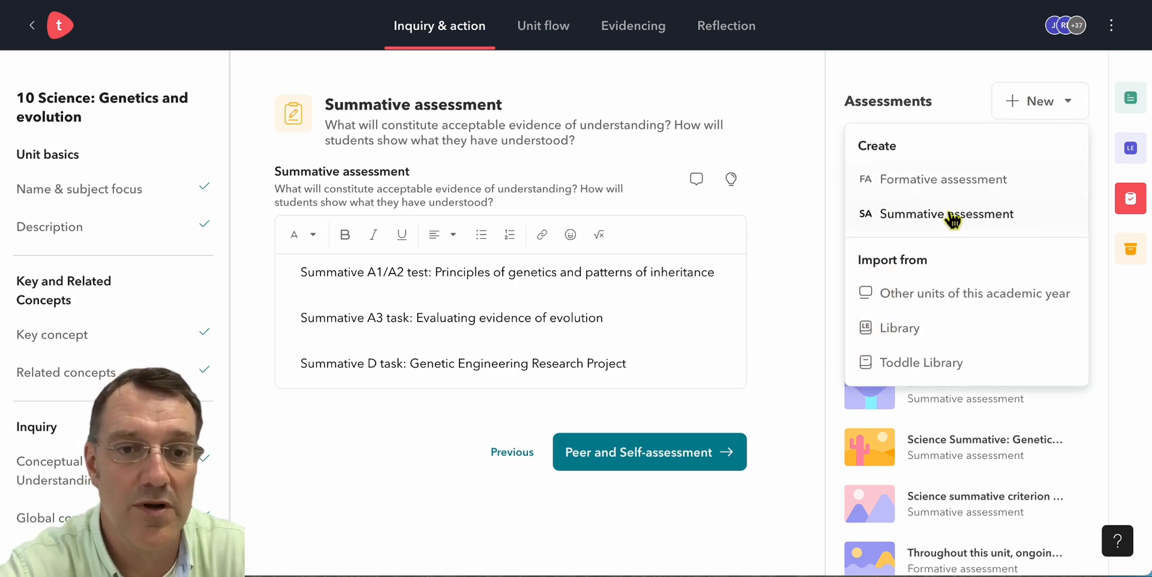
pyautogui.click(947, 213)
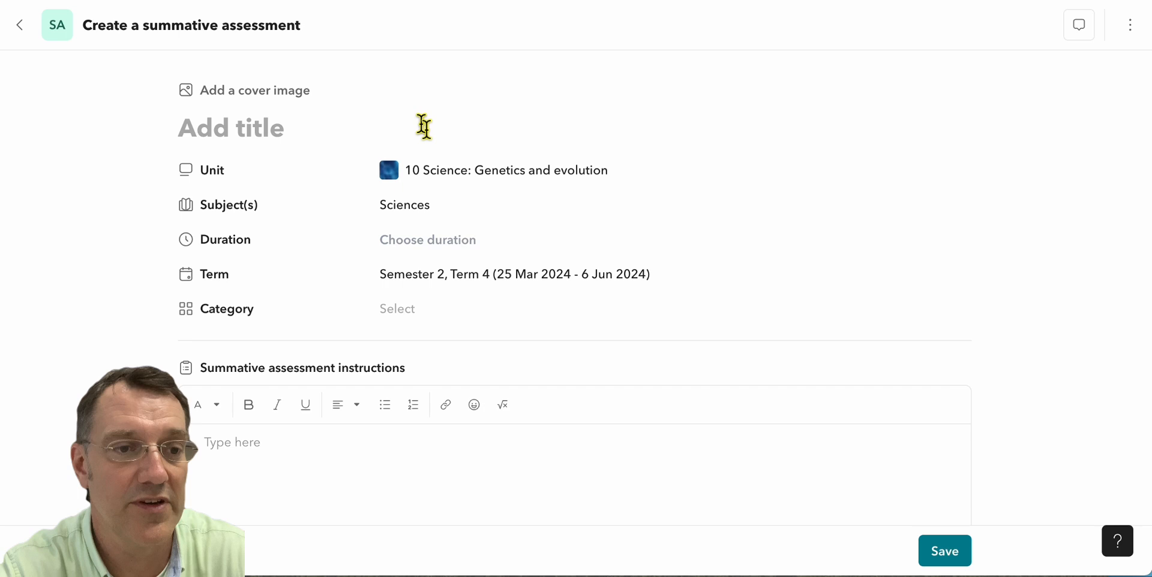
pyautogui.moveTo(403, 218)
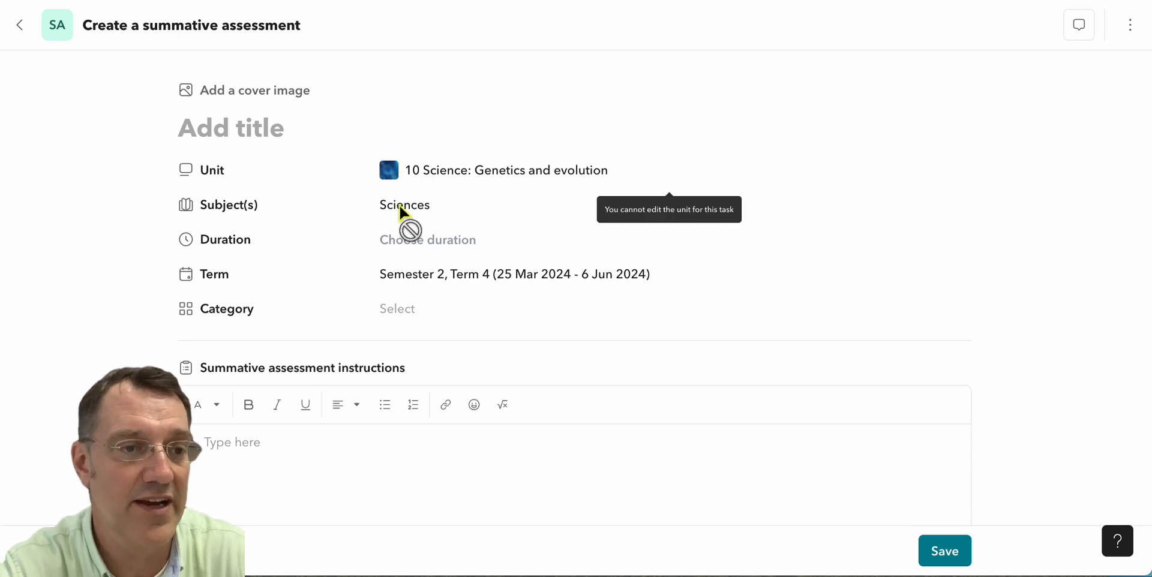
# Choose a duration of 01 hour for the assessment
pyautogui.click(427, 239)
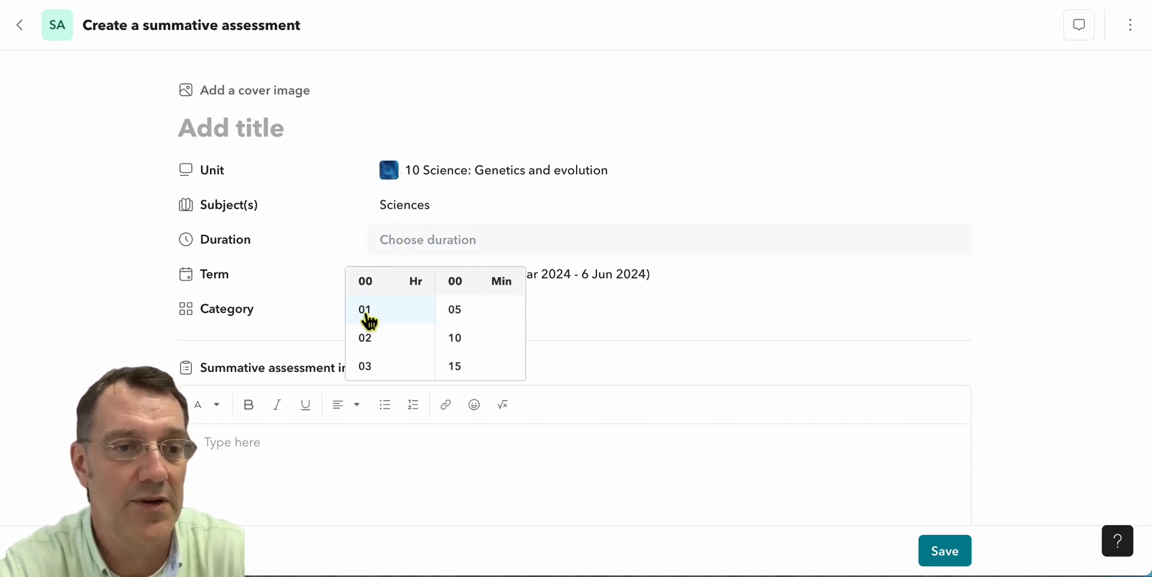
pyautogui.click(365, 310)
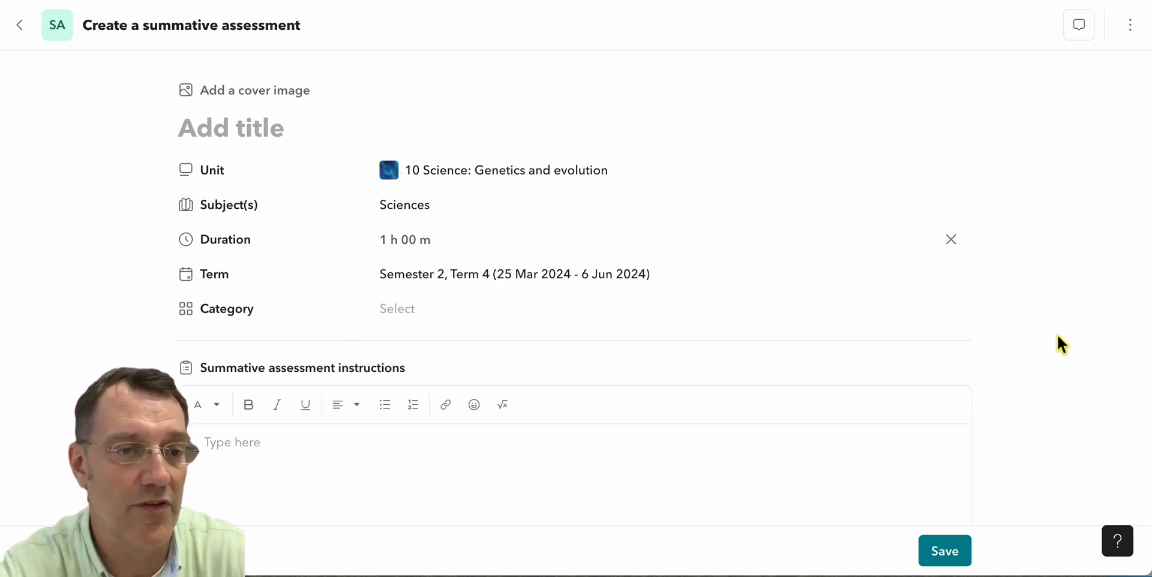
pyautogui.moveTo(484, 284)
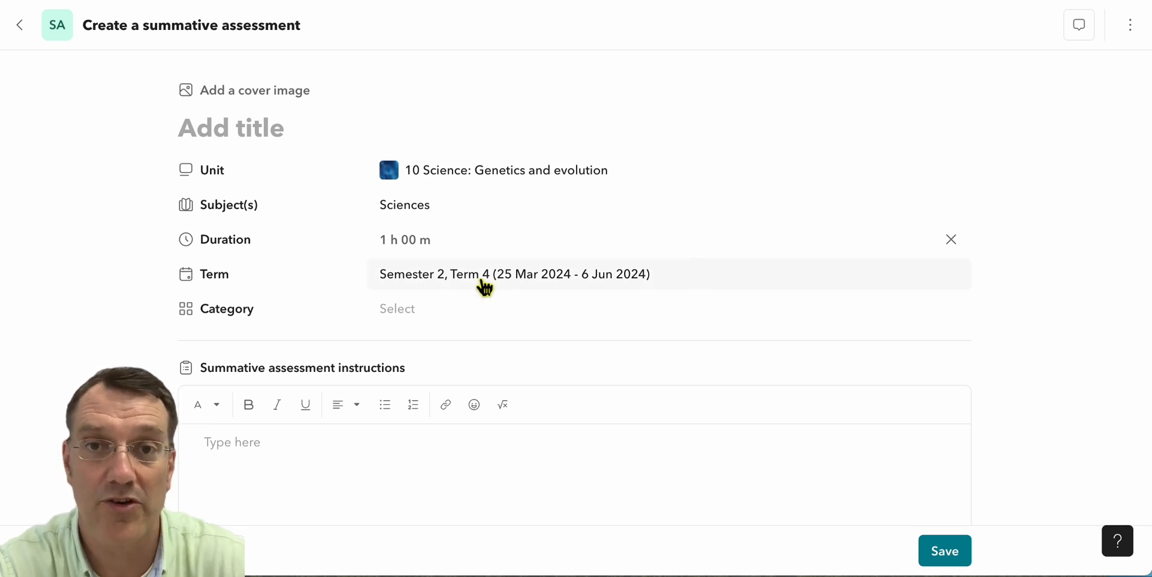
pyautogui.moveTo(439, 317)
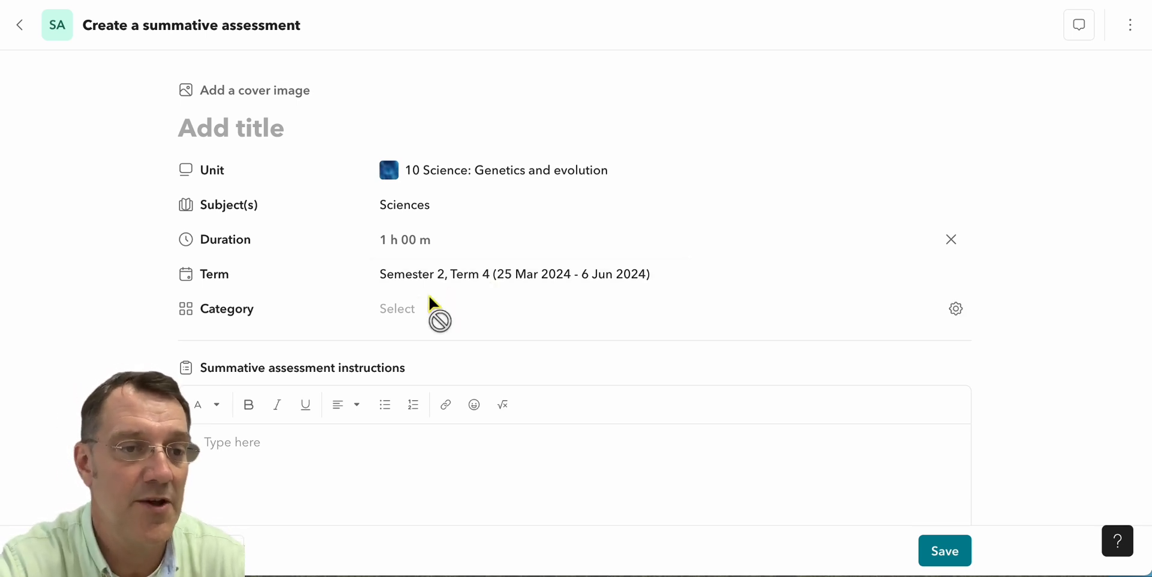
# Enter 'Here are the instructions' as the summative assessment instructions
pyautogui.scroll(-3)
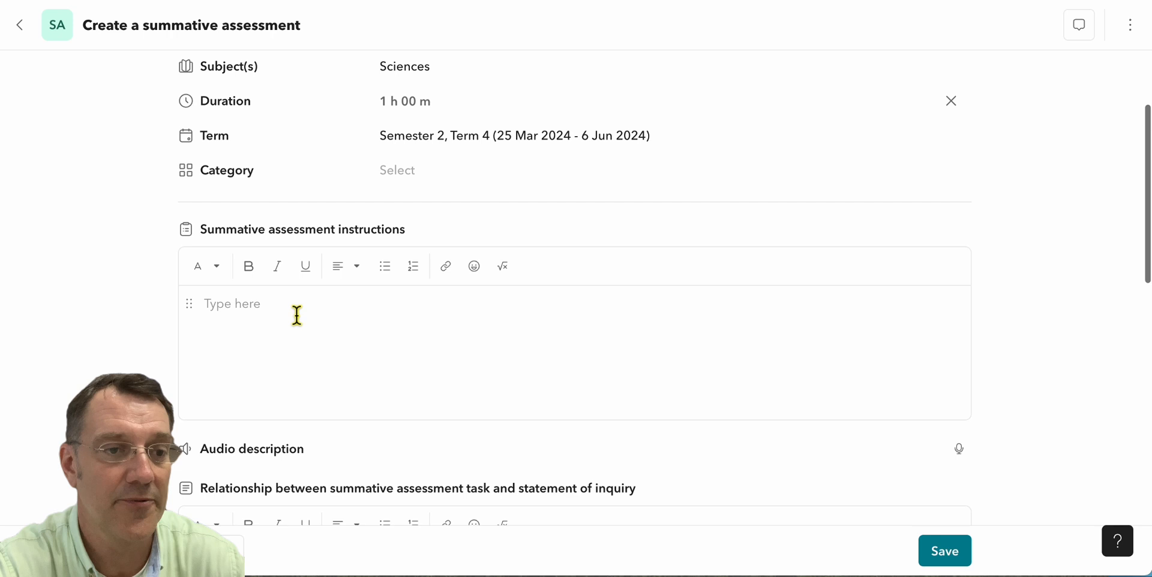
pyautogui.write('Here are')
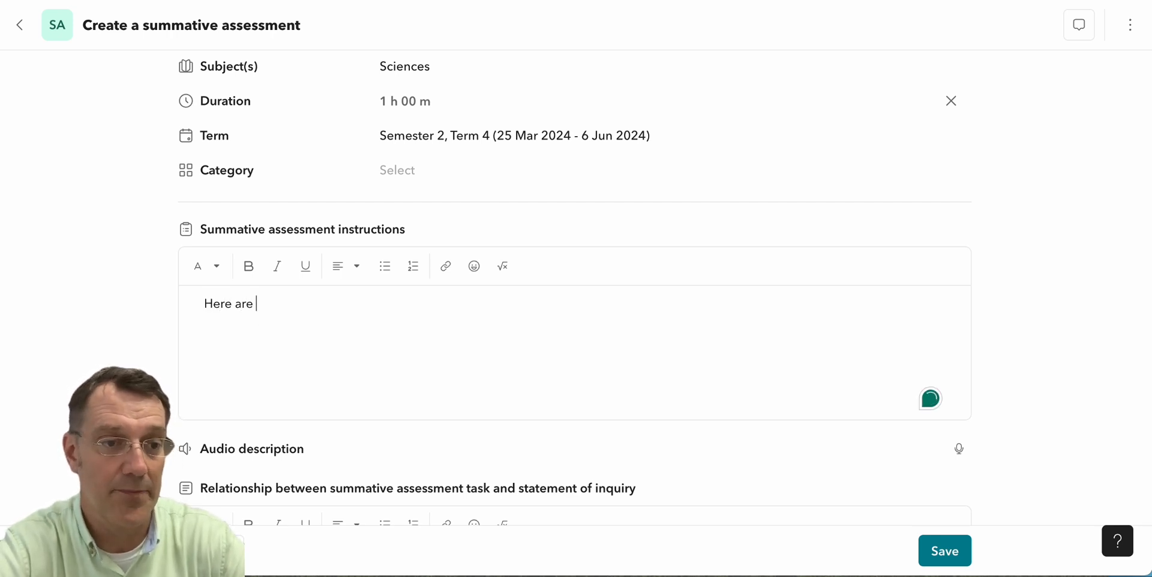
pyautogui.write('the instructions')
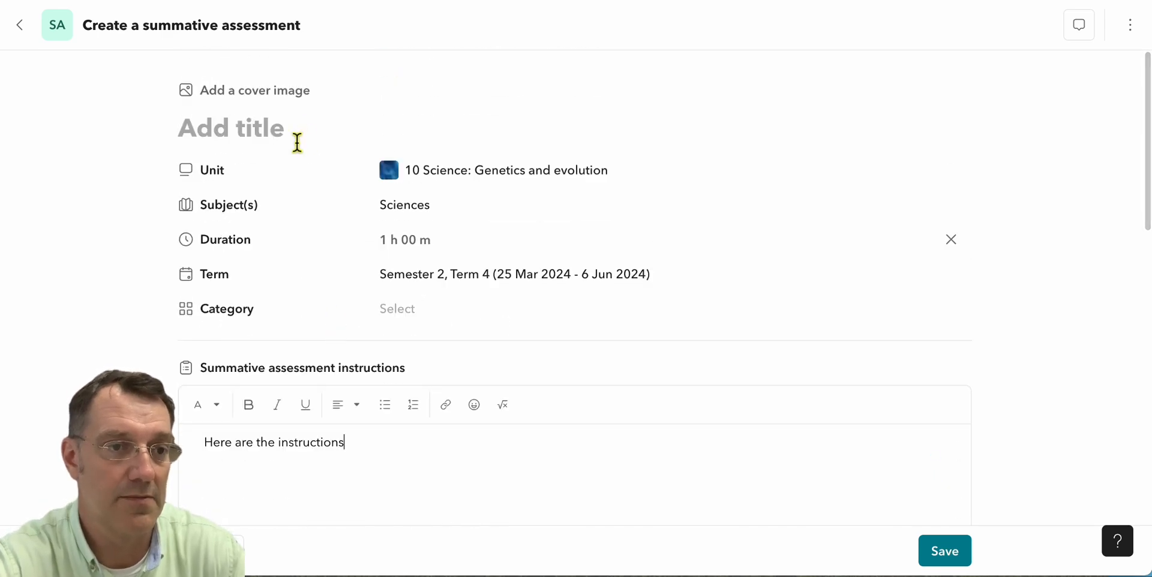
# Title the assessment 'Example assessment task'
pyautogui.write('Example assessm')
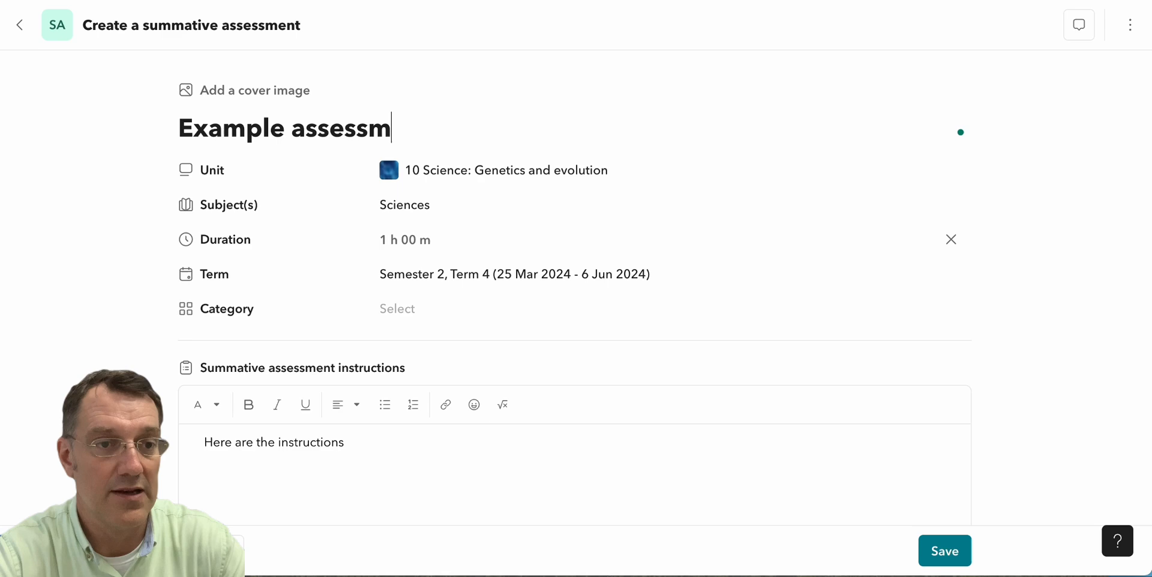
pyautogui.write('ent')
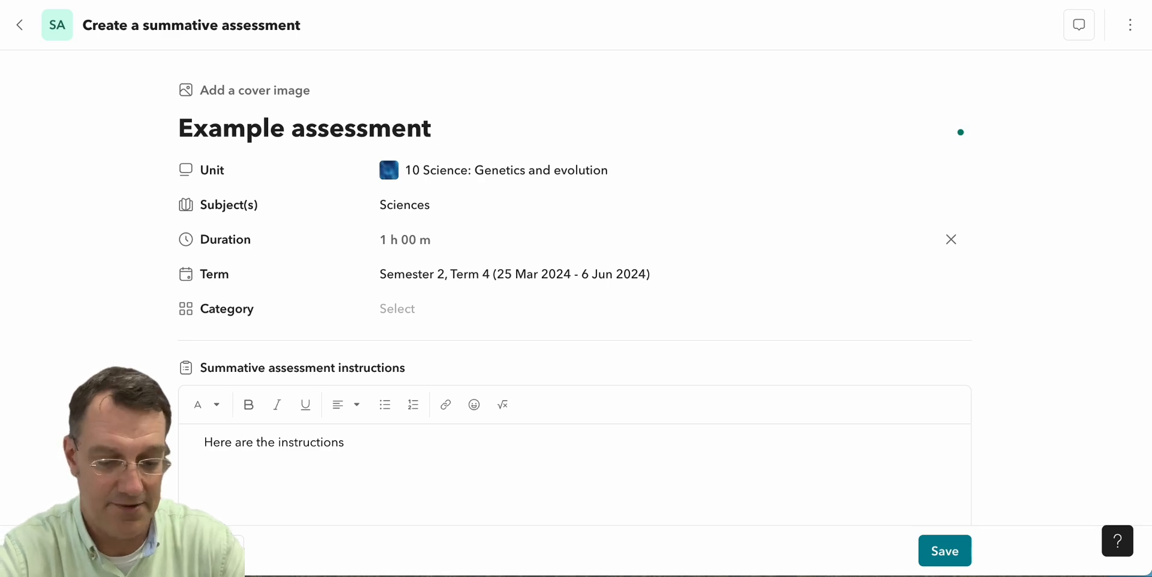
pyautogui.write('task')
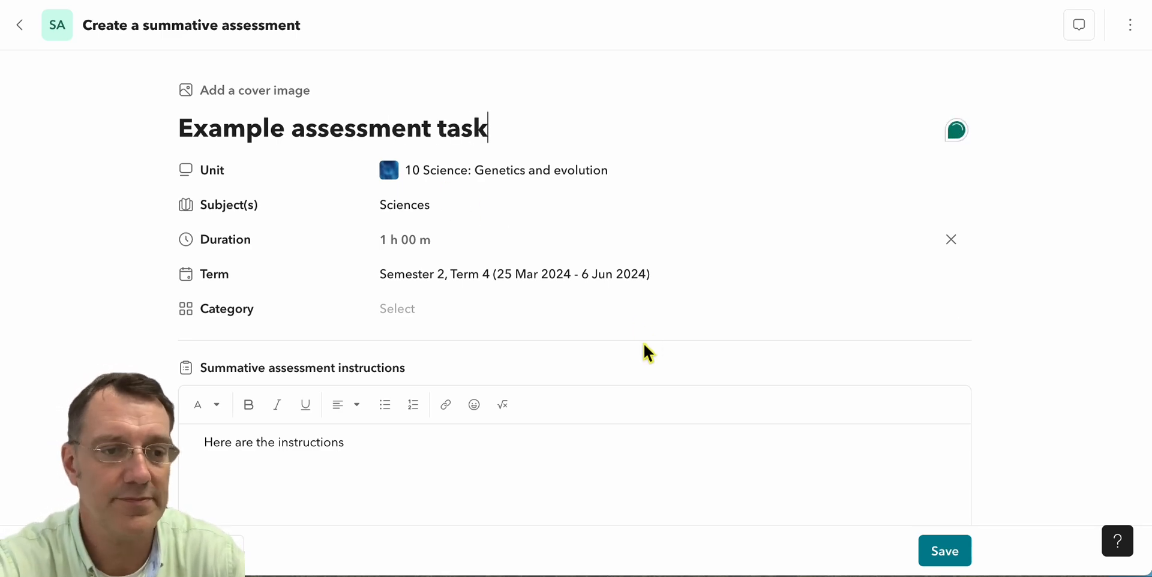
pyautogui.scroll(-3)
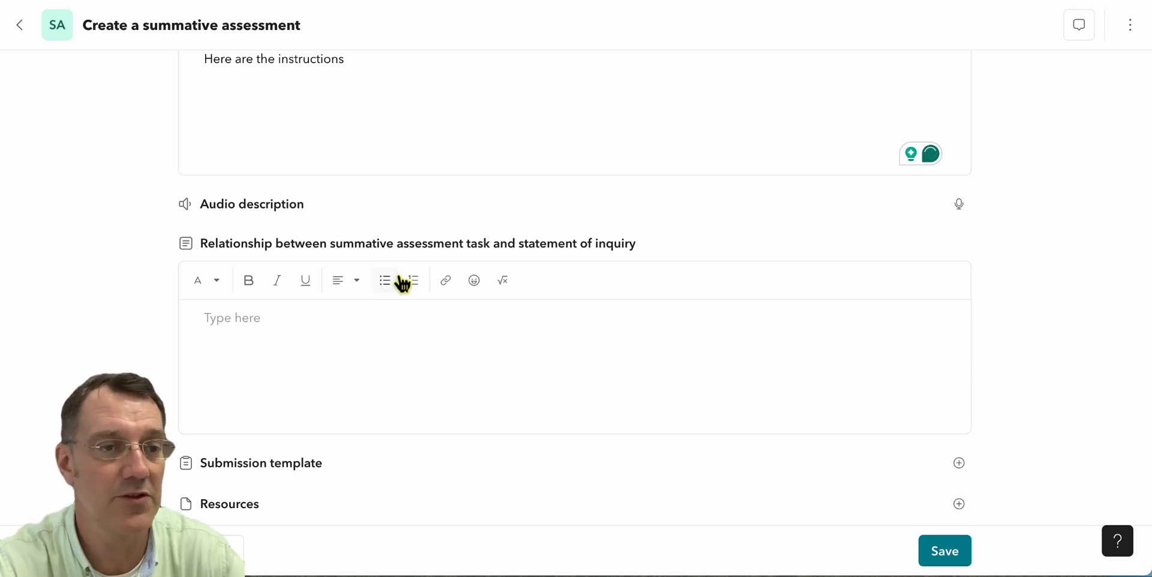
pyautogui.moveTo(388, 337)
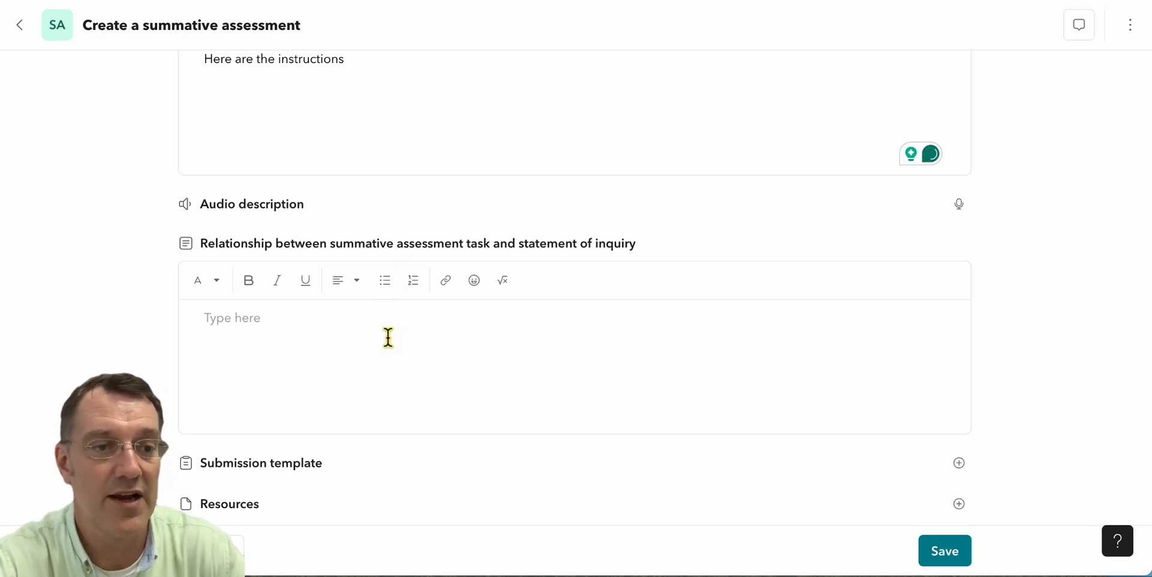
# Enter 'Students explain how genetics help us understand relationships and identities' as the link to the statement of inquiry
pyautogui.write('S')
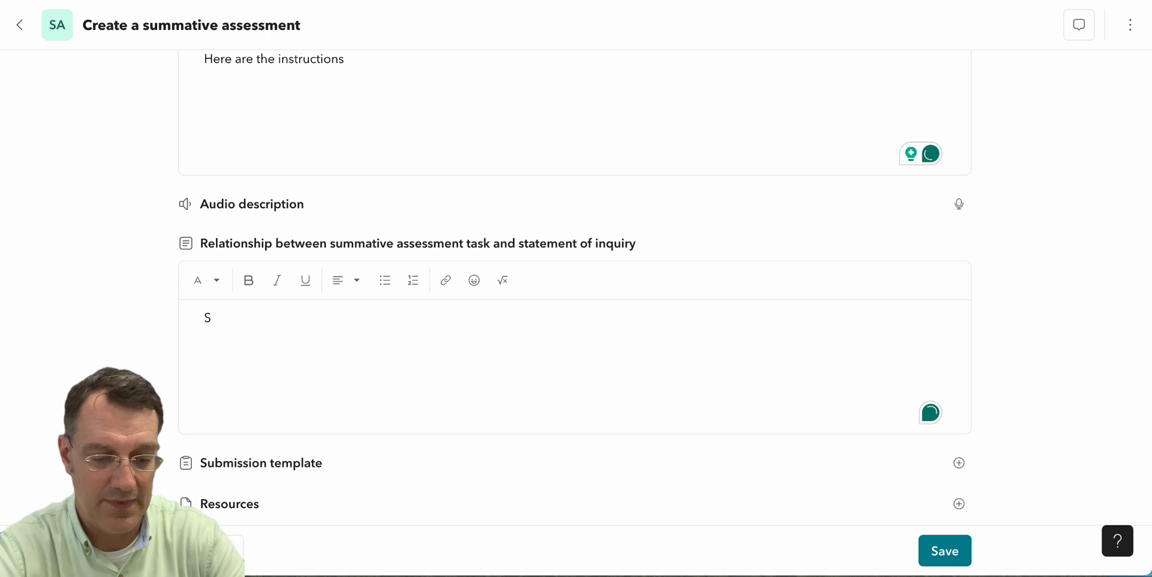
pyautogui.write('tudents')
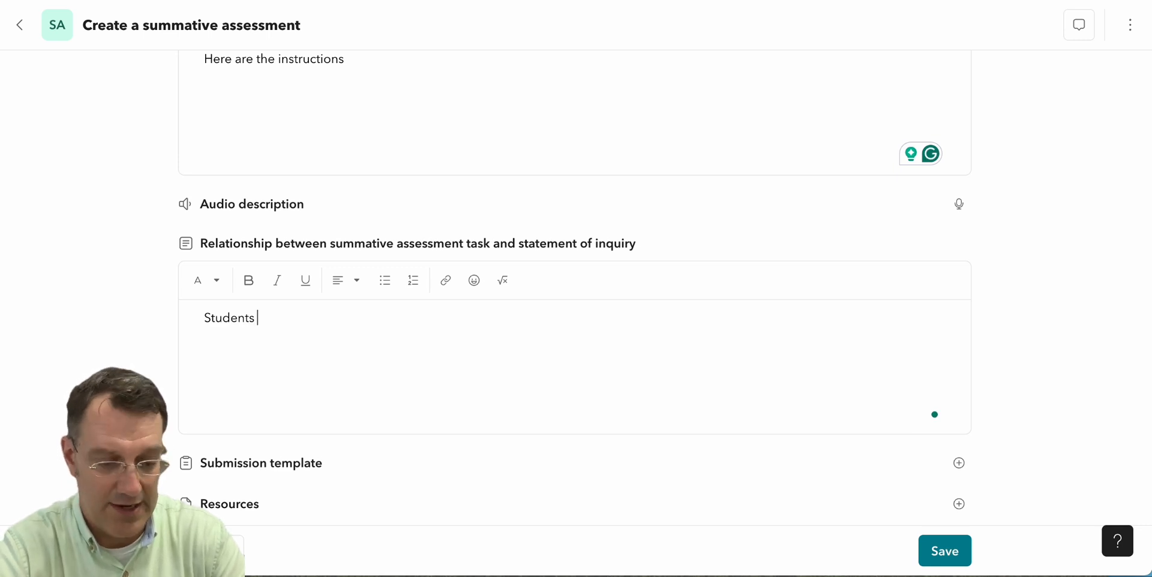
pyautogui.write('explain')
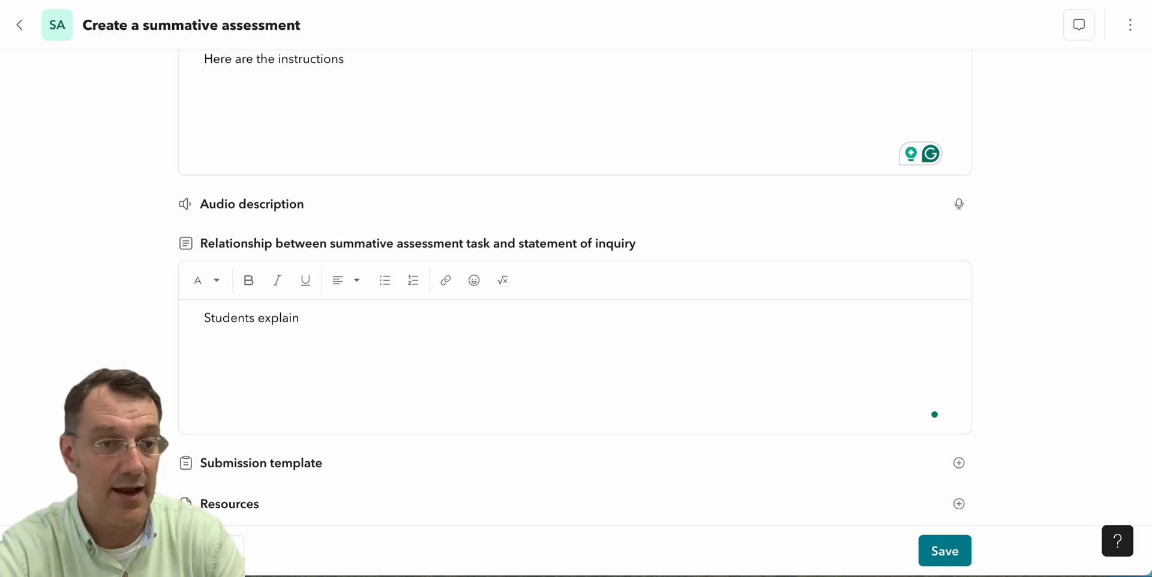
pyautogui.write('how genetics')
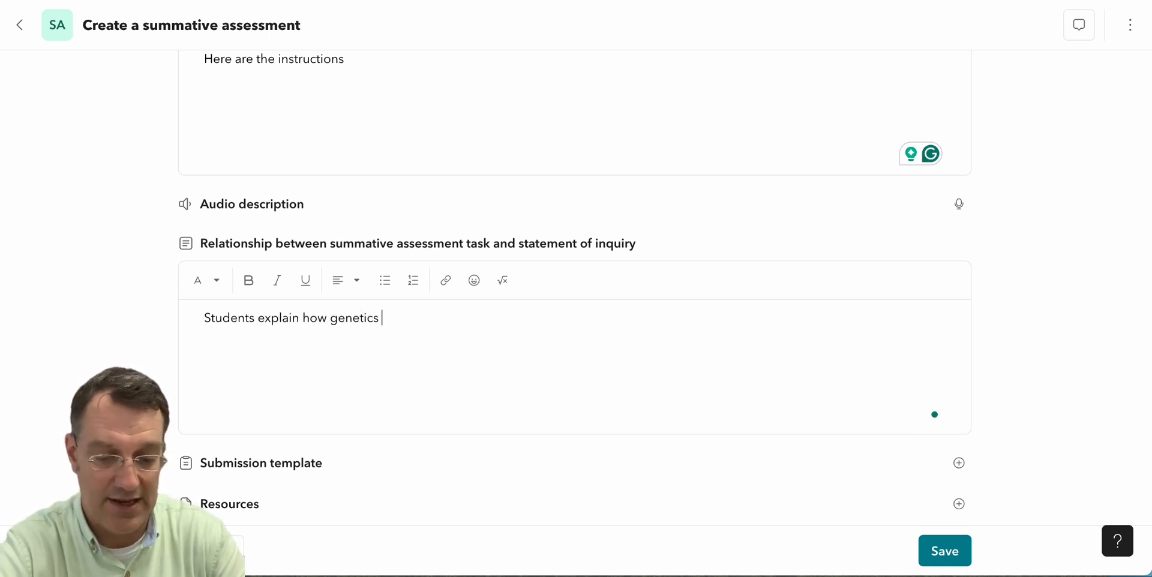
pyautogui.write('help us underst')
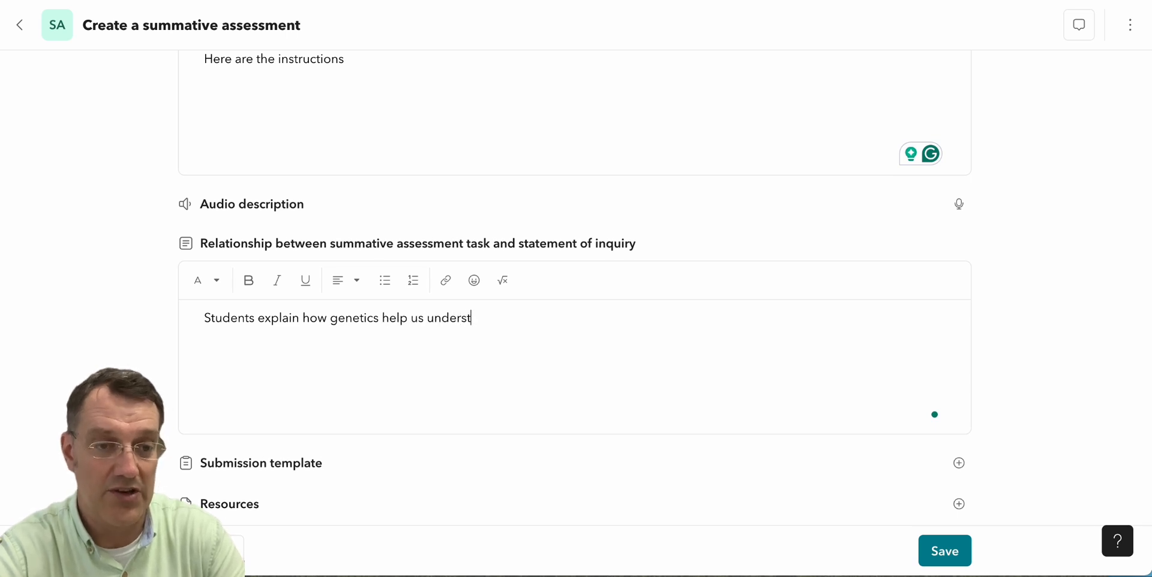
pyautogui.write('and relatio')
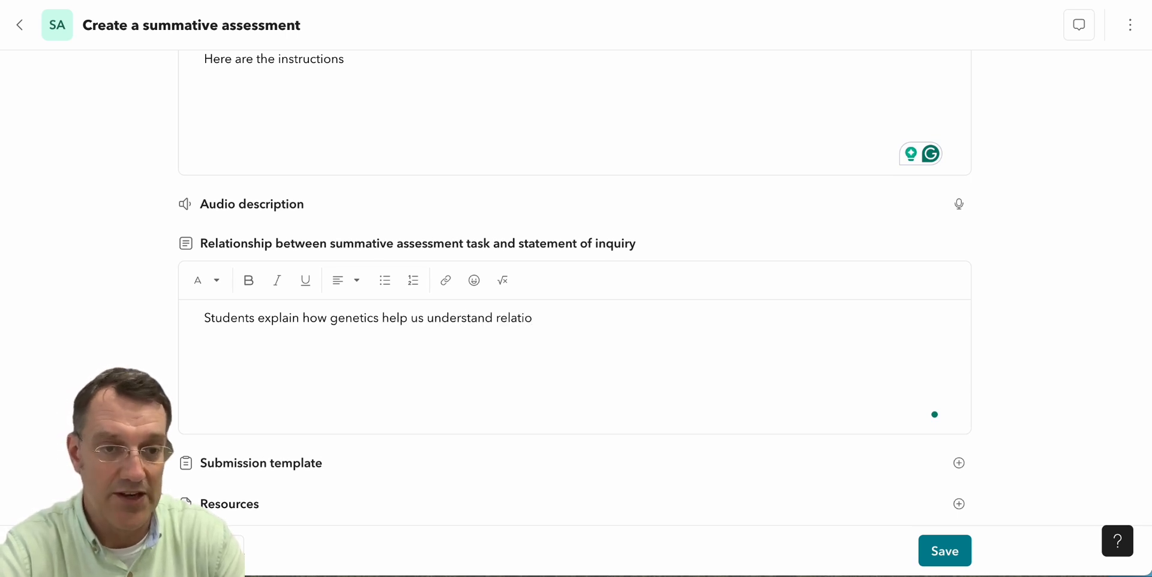
pyautogui.write('nships and')
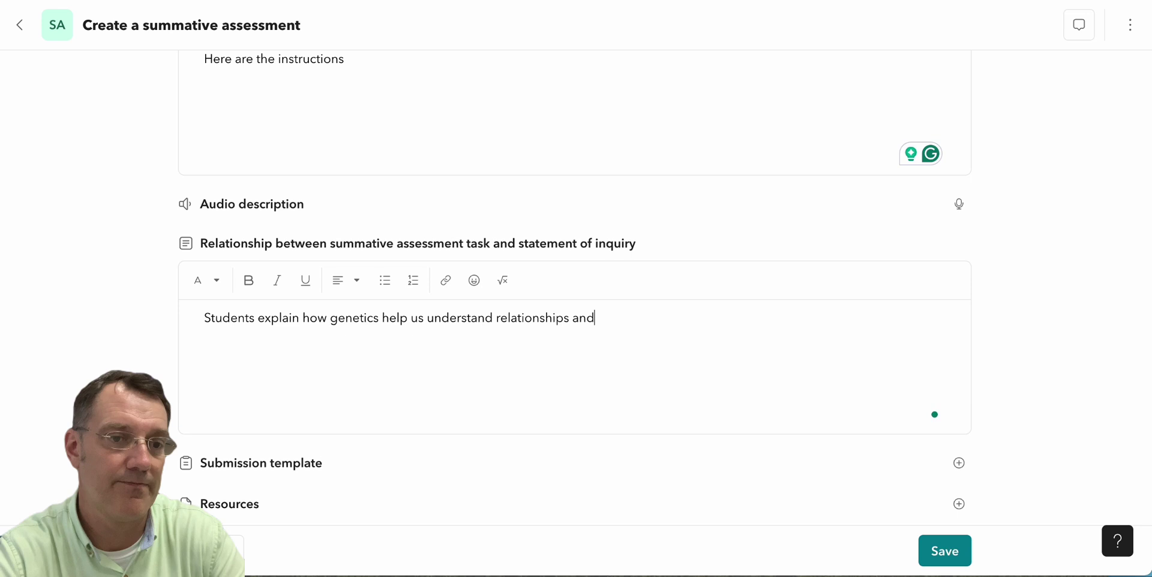
pyautogui.write('identities.')
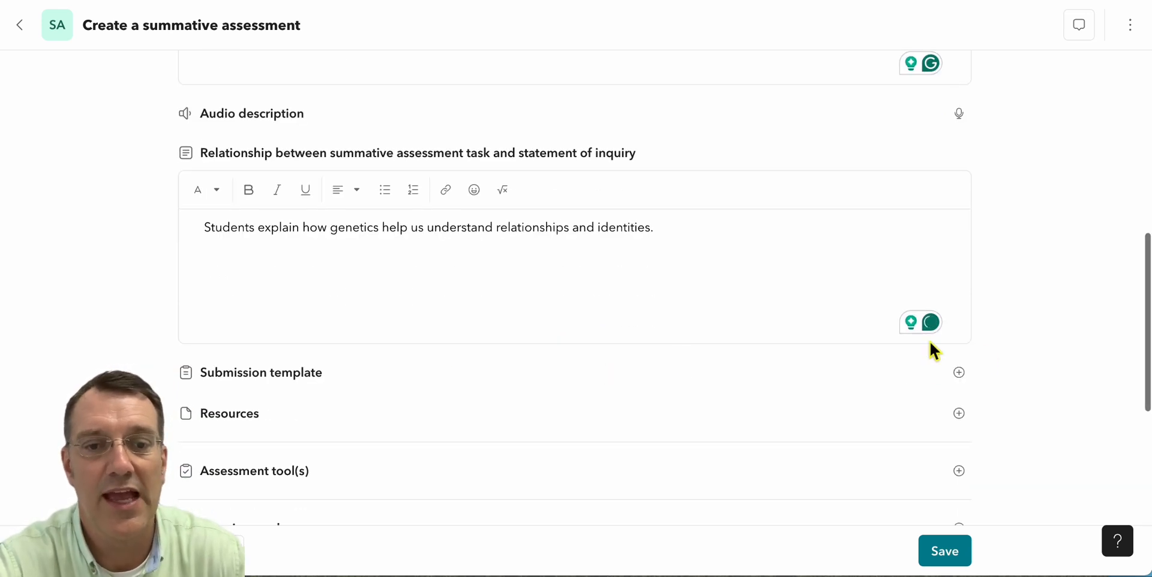
pyautogui.click(958, 372)
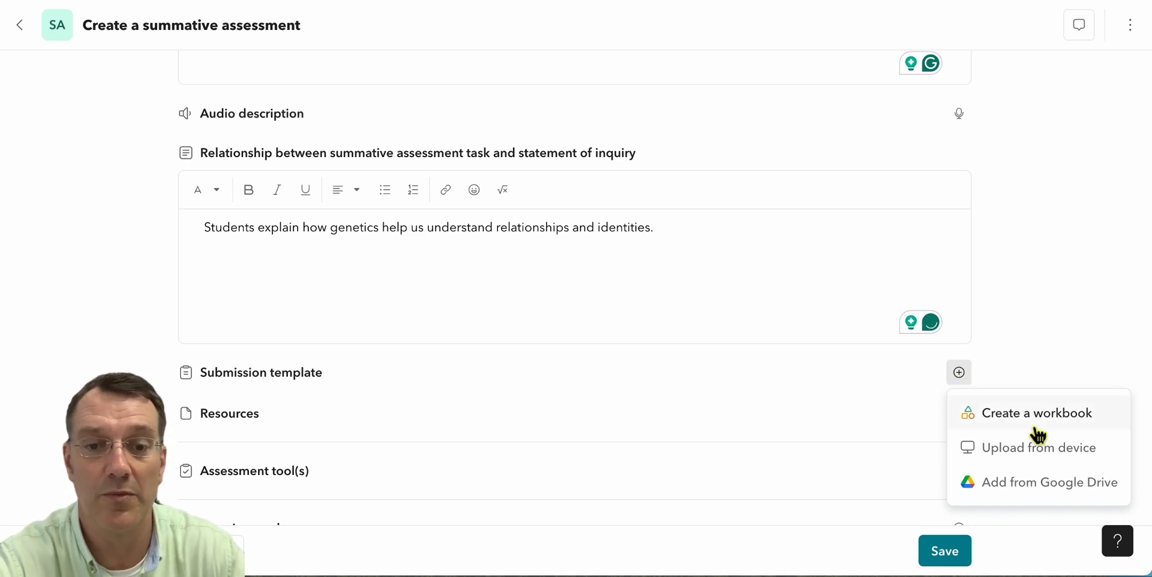
pyautogui.moveTo(1054, 369)
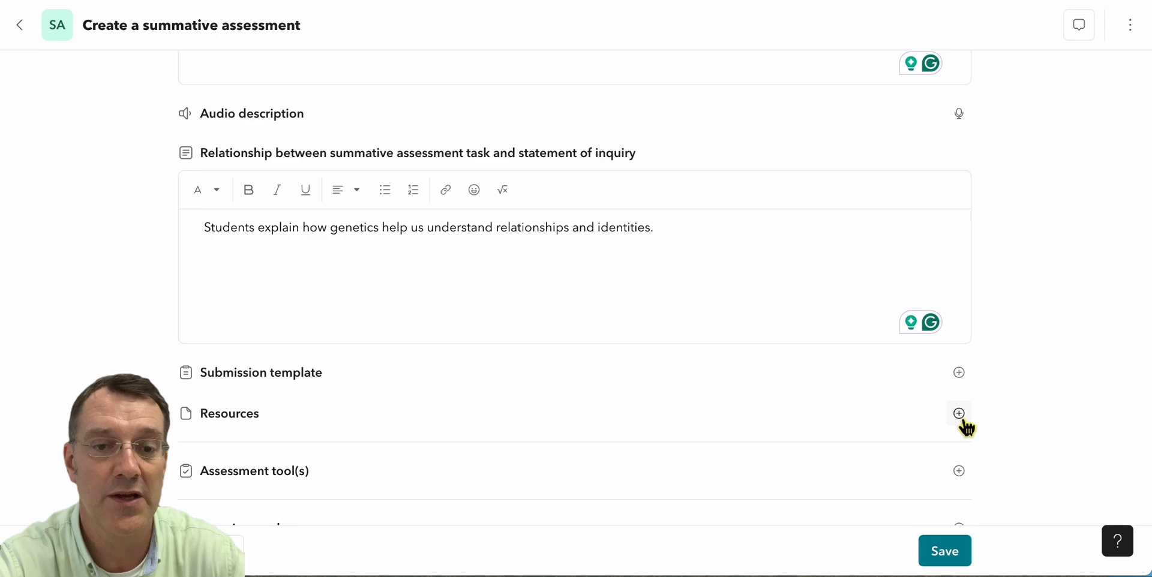
pyautogui.click(958, 413)
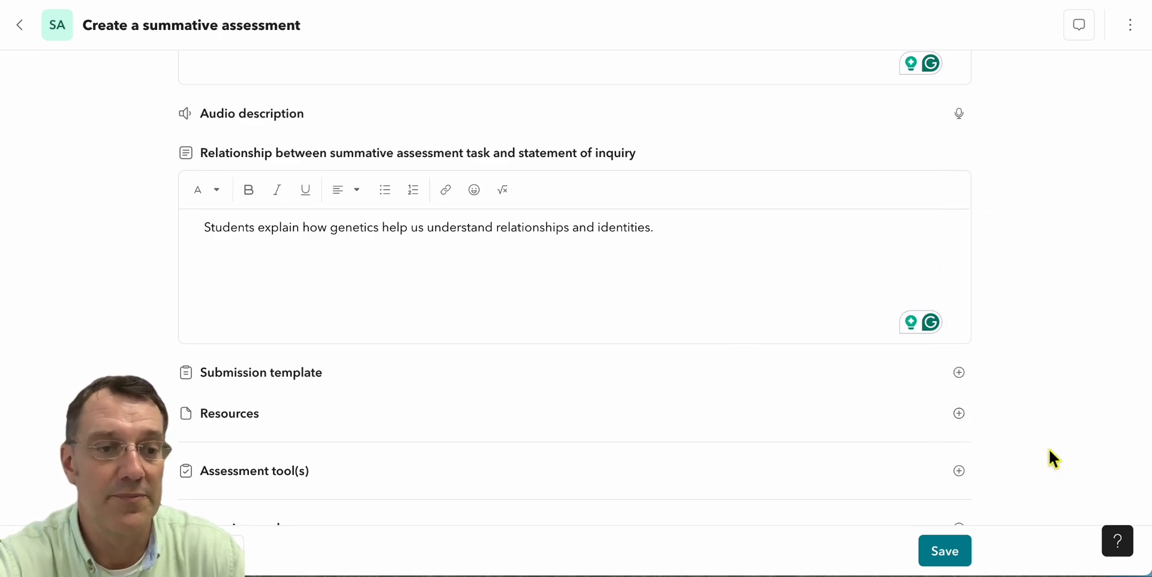
pyautogui.scroll(-3)
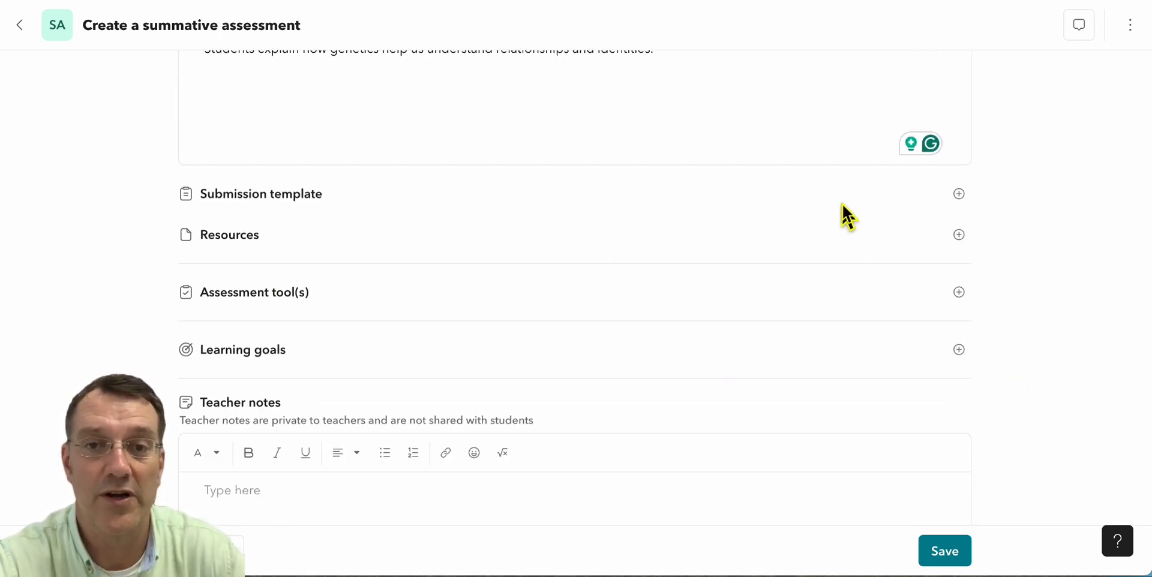
pyautogui.moveTo(841, 209)
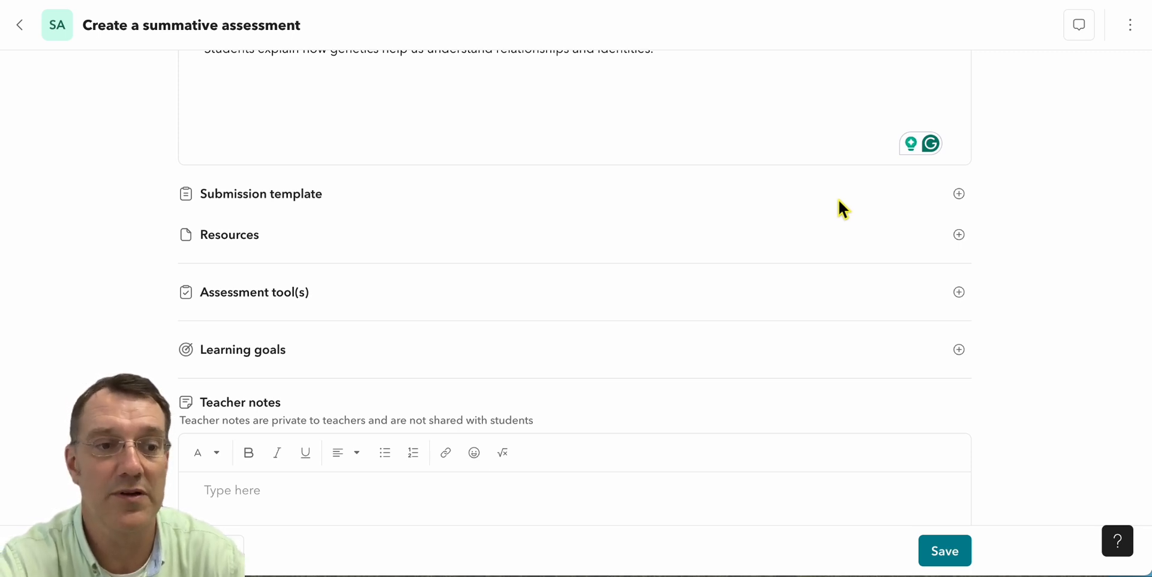
pyautogui.moveTo(786, 309)
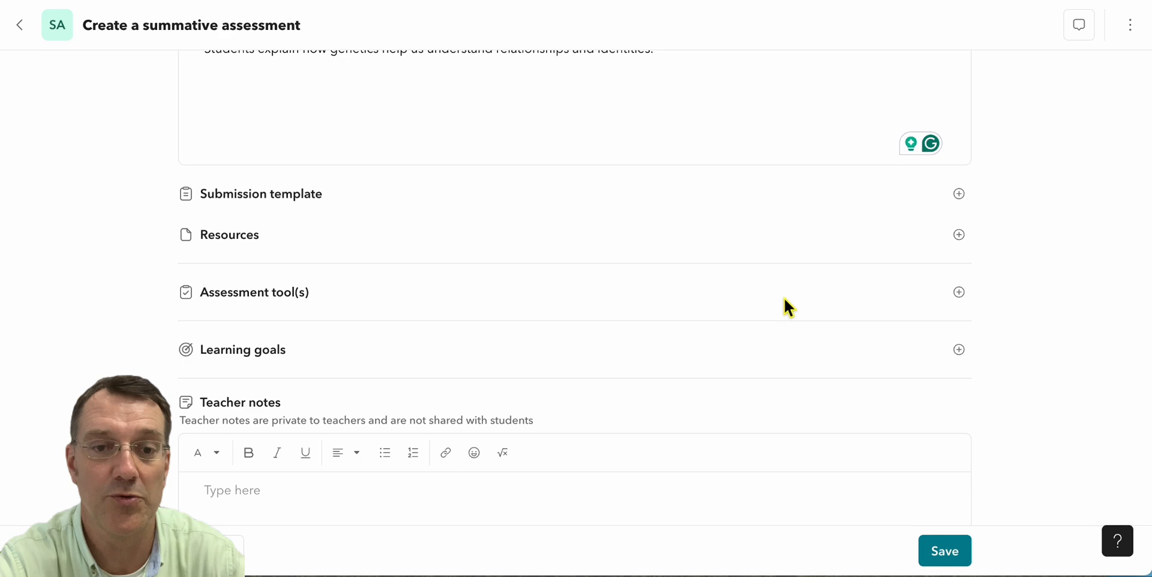
# Add an MYP criteria based rubric as the assessment tool
pyautogui.click(958, 293)
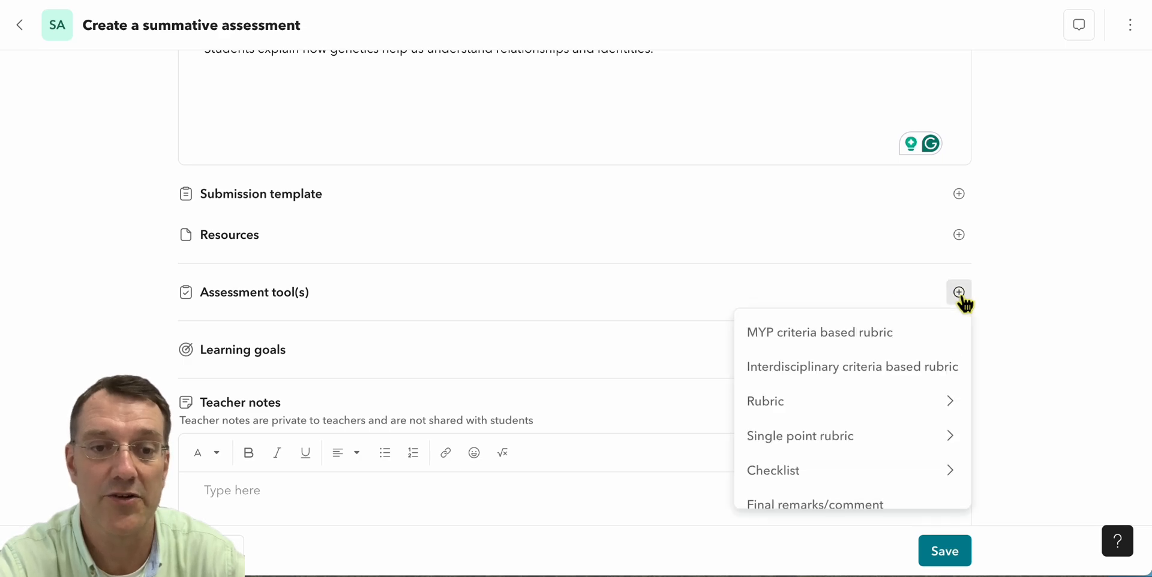
pyautogui.moveTo(834, 346)
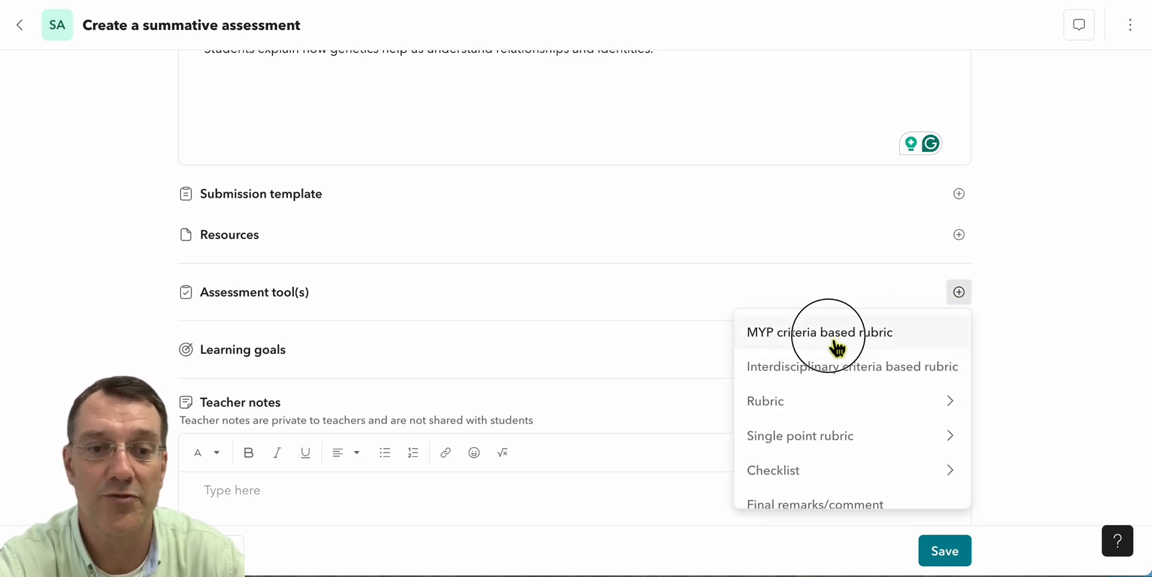
pyautogui.click(811, 333)
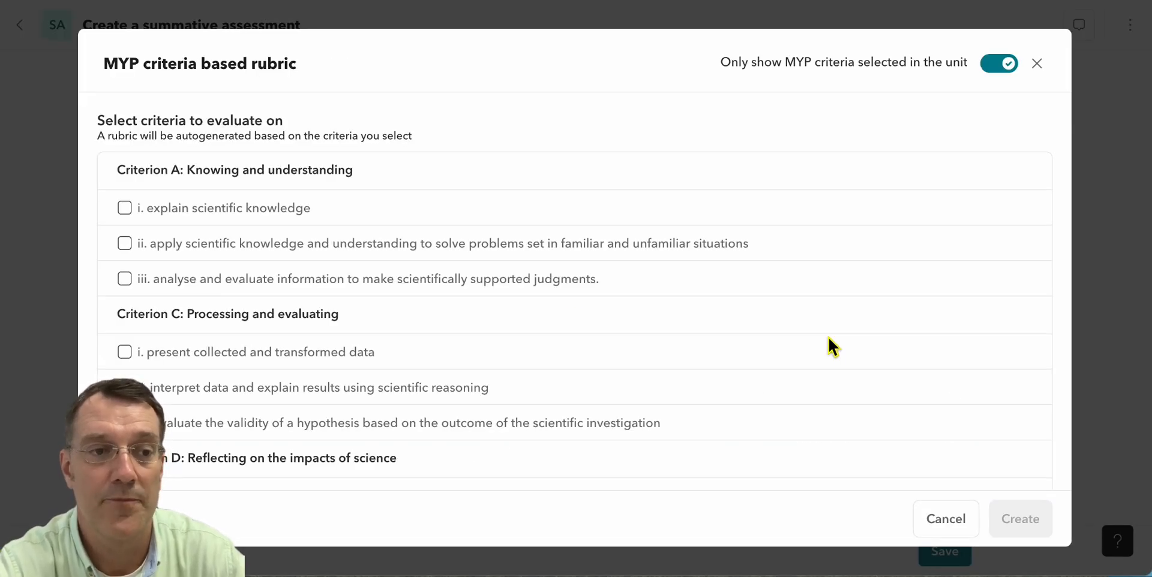
pyautogui.scroll(-3)
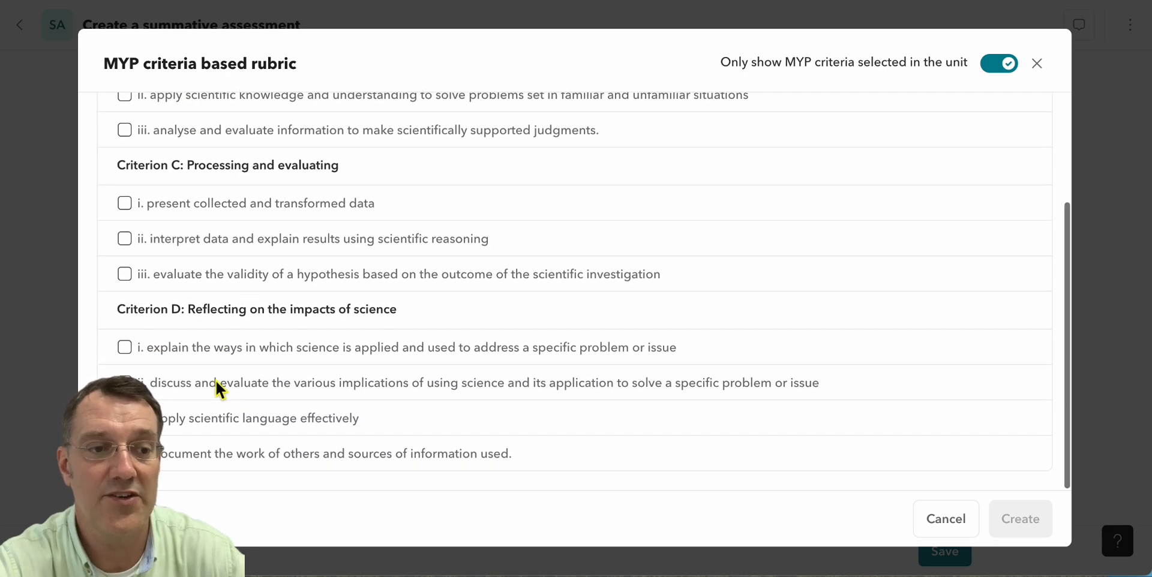
pyautogui.scroll(3)
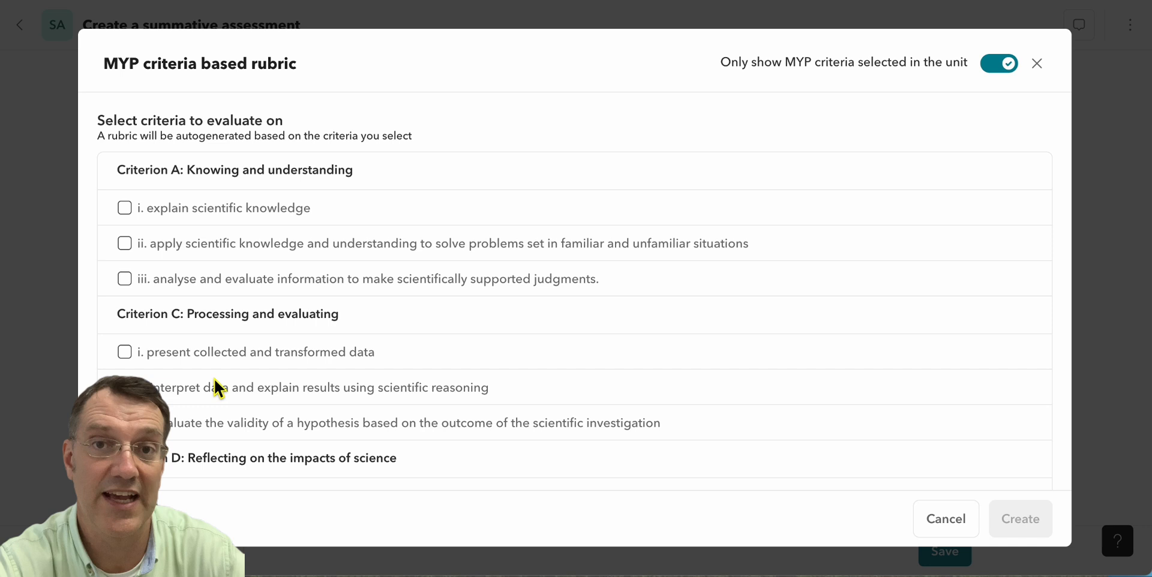
pyautogui.moveTo(331, 162)
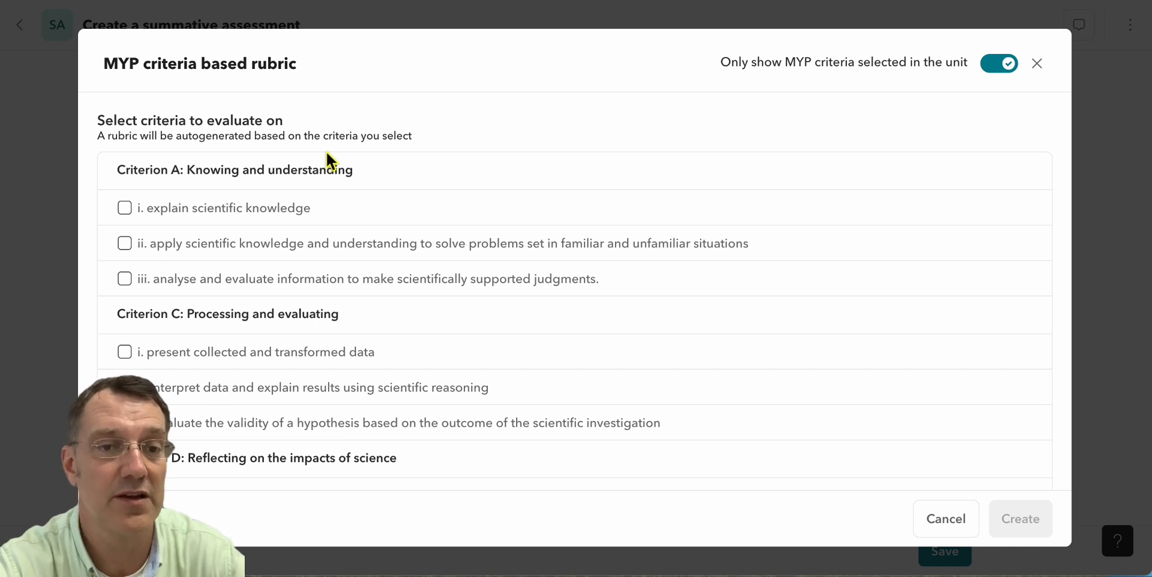
pyautogui.moveTo(916, 91)
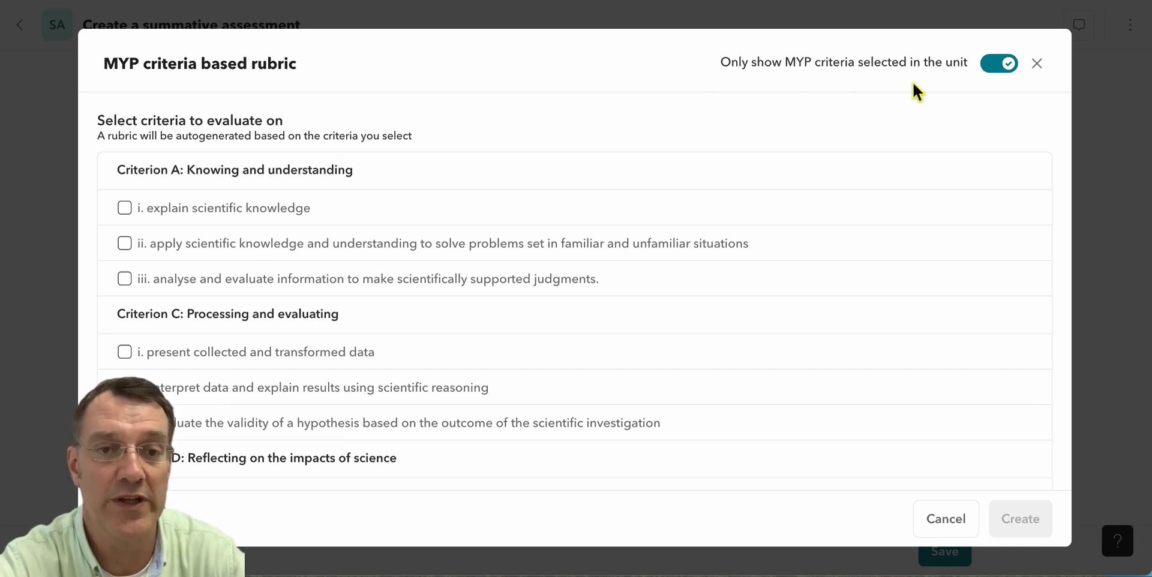
pyautogui.moveTo(884, 96)
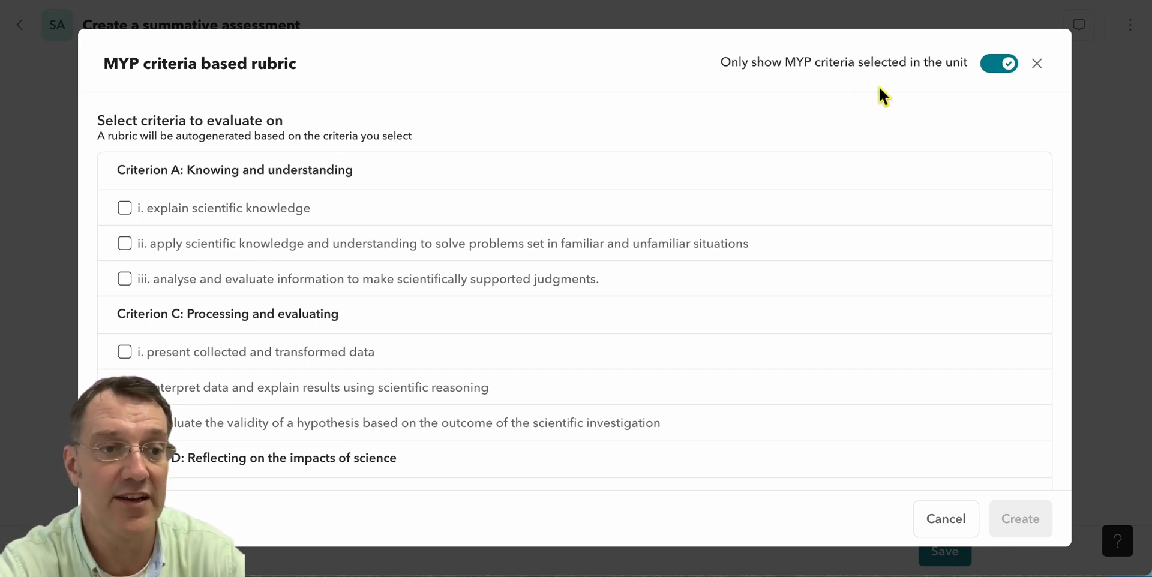
# Tick Criterion A strands i (explain scientific knowledge) and iii (evaluating information)
pyautogui.click(124, 207)
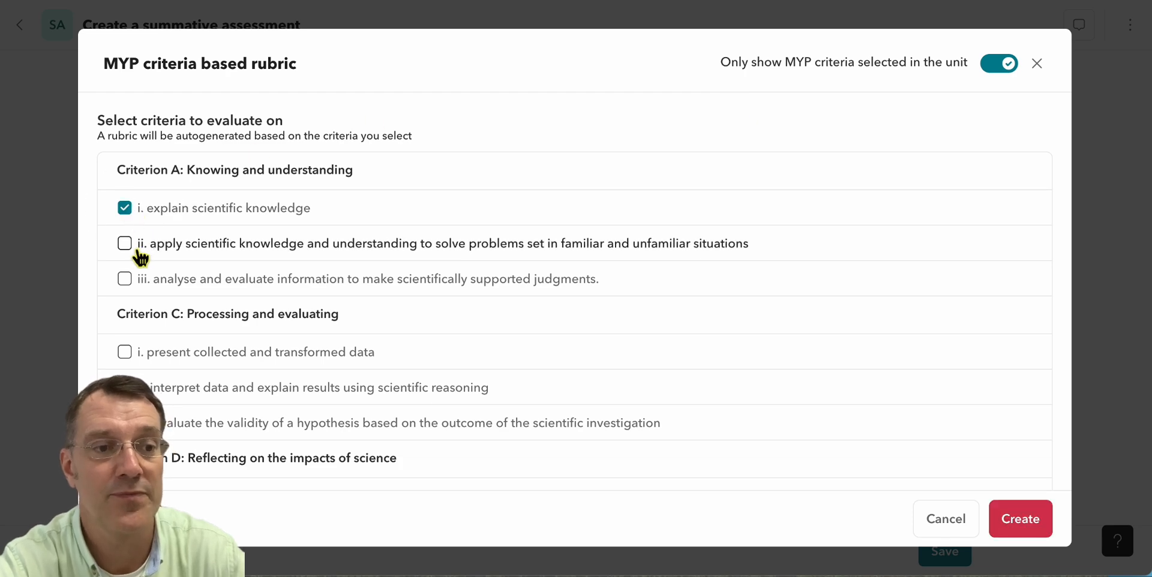
pyautogui.moveTo(151, 253)
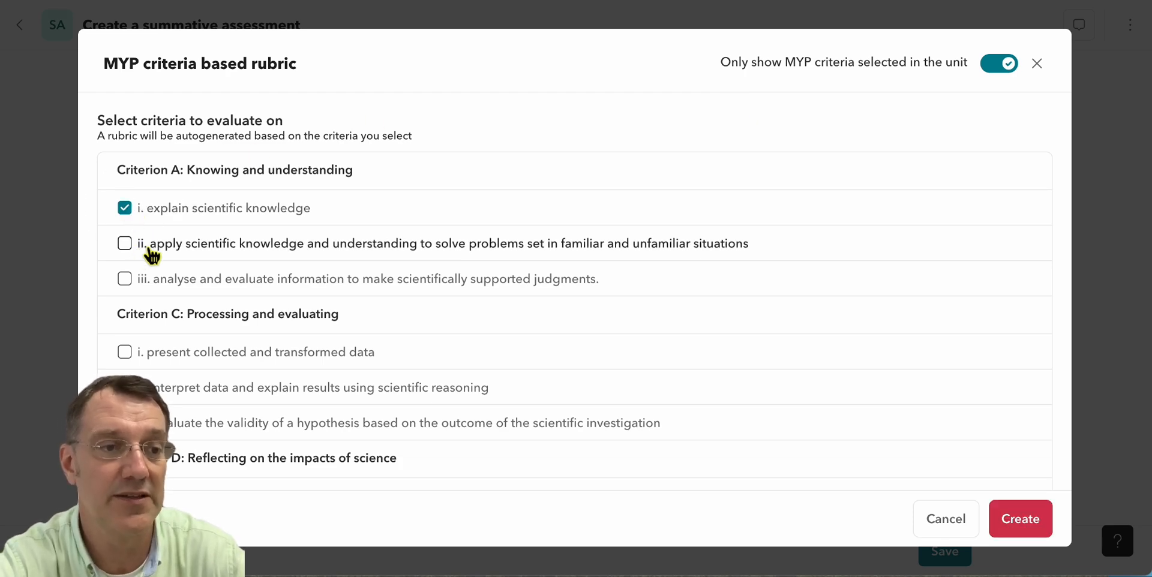
pyautogui.click(124, 279)
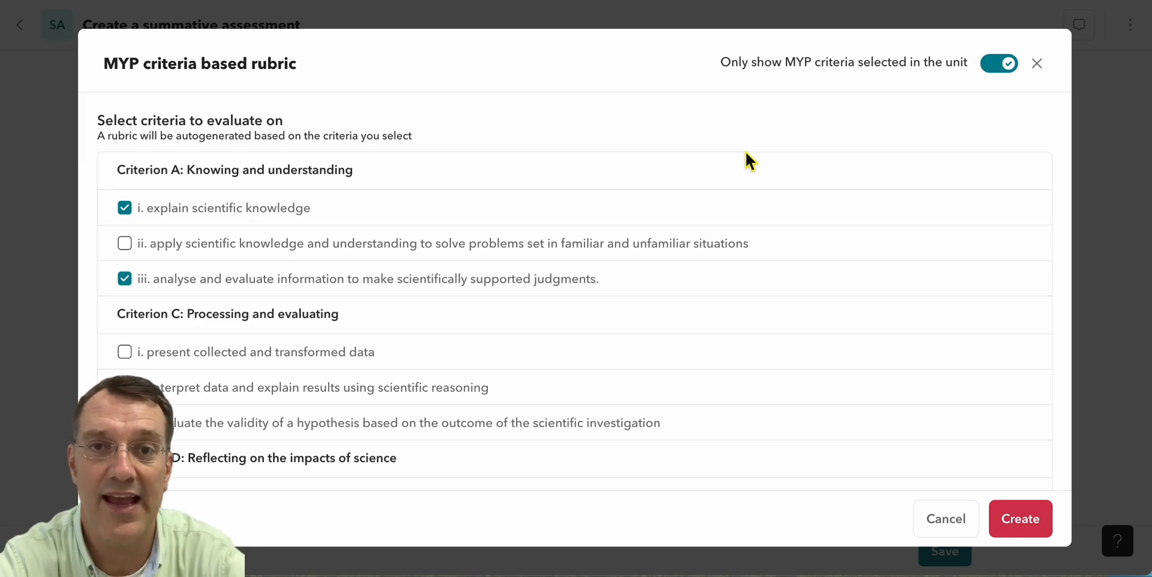
pyautogui.moveTo(757, 162)
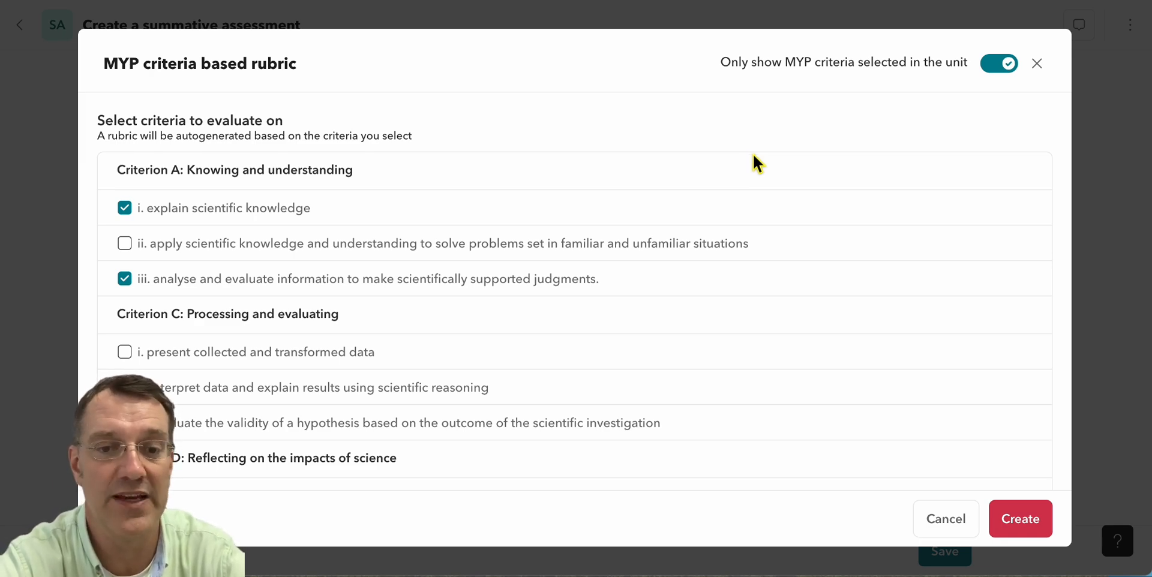
pyautogui.moveTo(1020, 519)
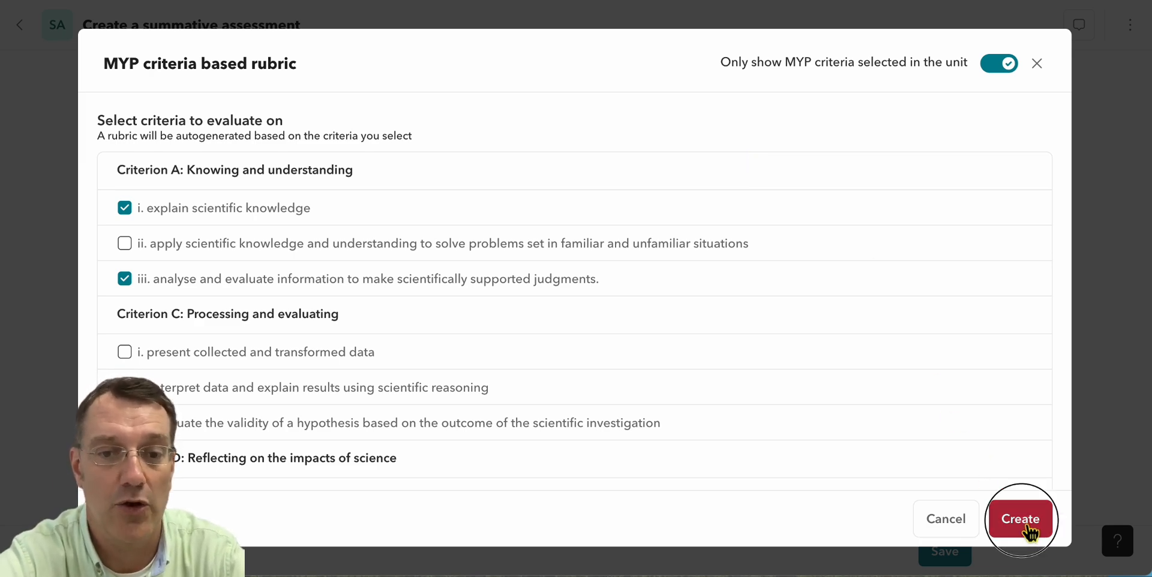
# Create the rubric and review the generated Criterion A i/iii rubric and learning goals
pyautogui.click(1020, 519)
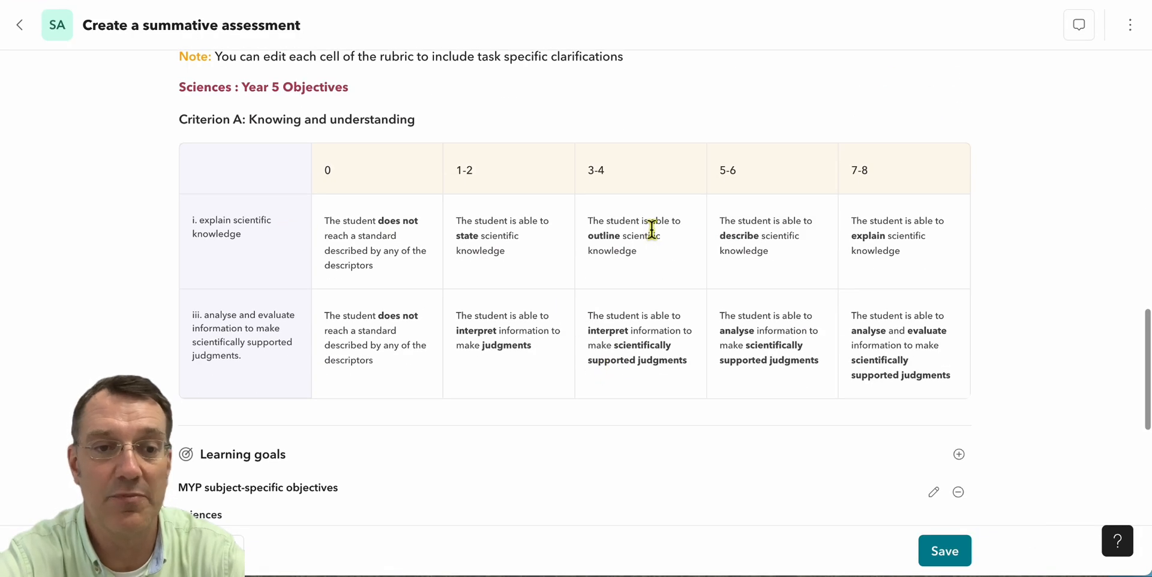
pyautogui.scroll(-3)
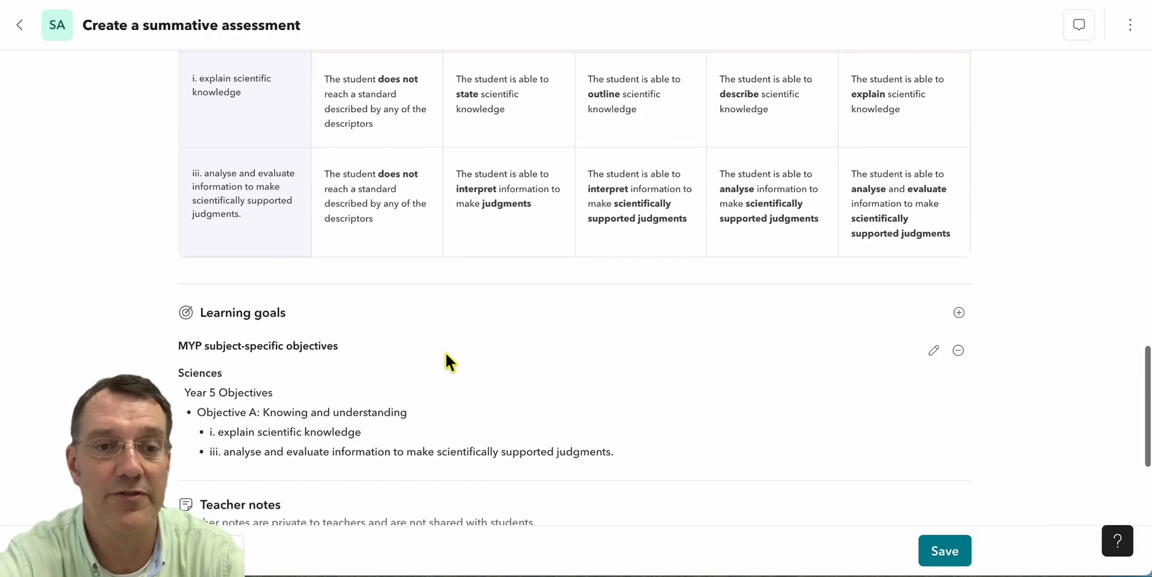
pyautogui.scroll(3)
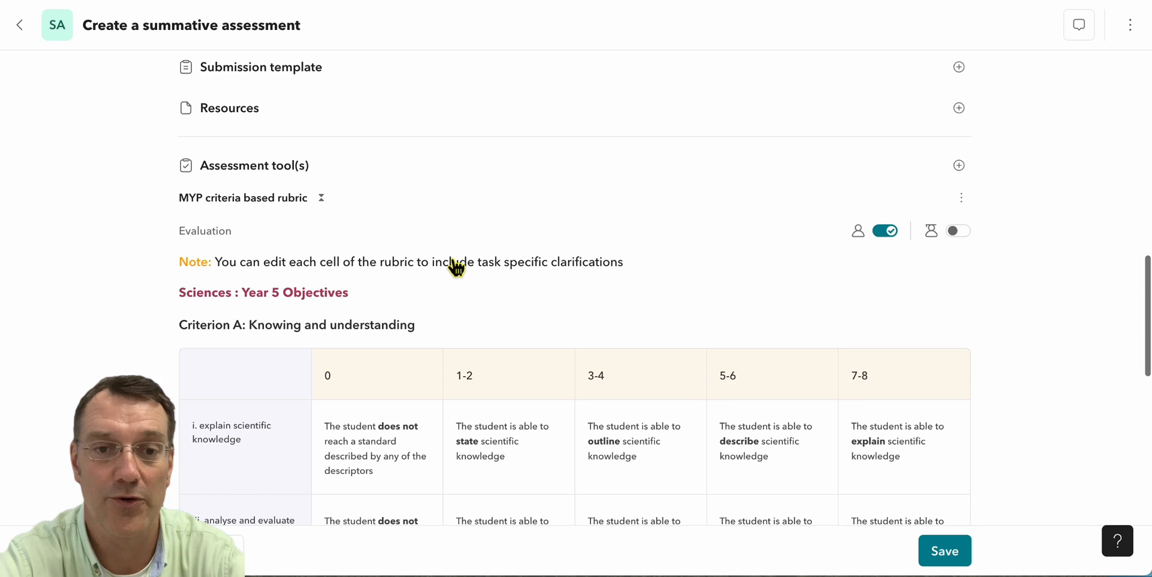
pyautogui.scroll(-3)
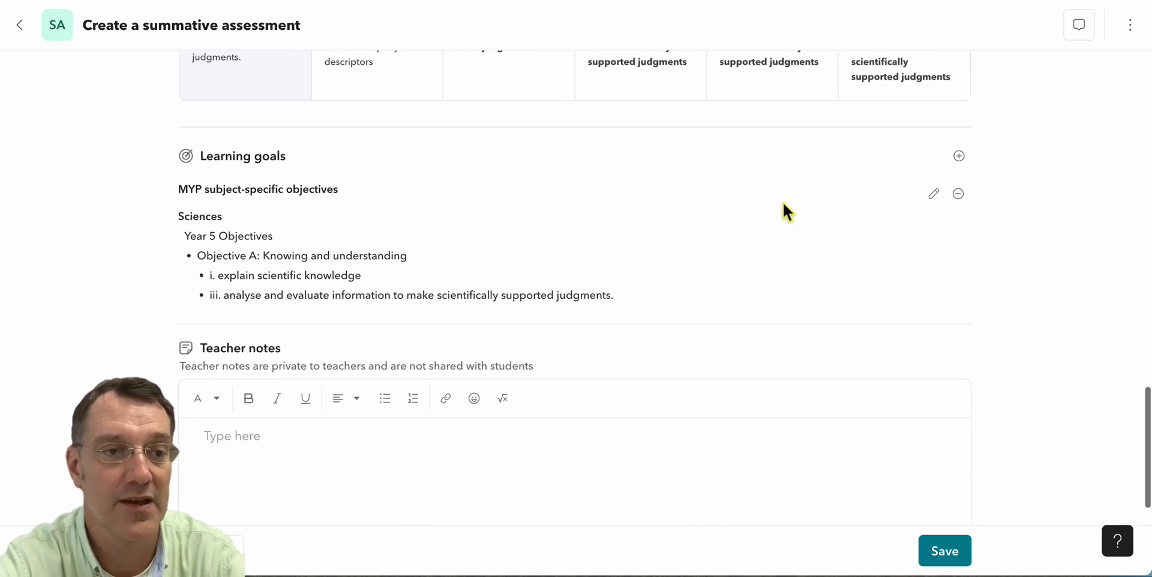
# Add subject standard AC9S10U01 (meiosis and mitosis) as a learning goal and save the task
pyautogui.click(958, 156)
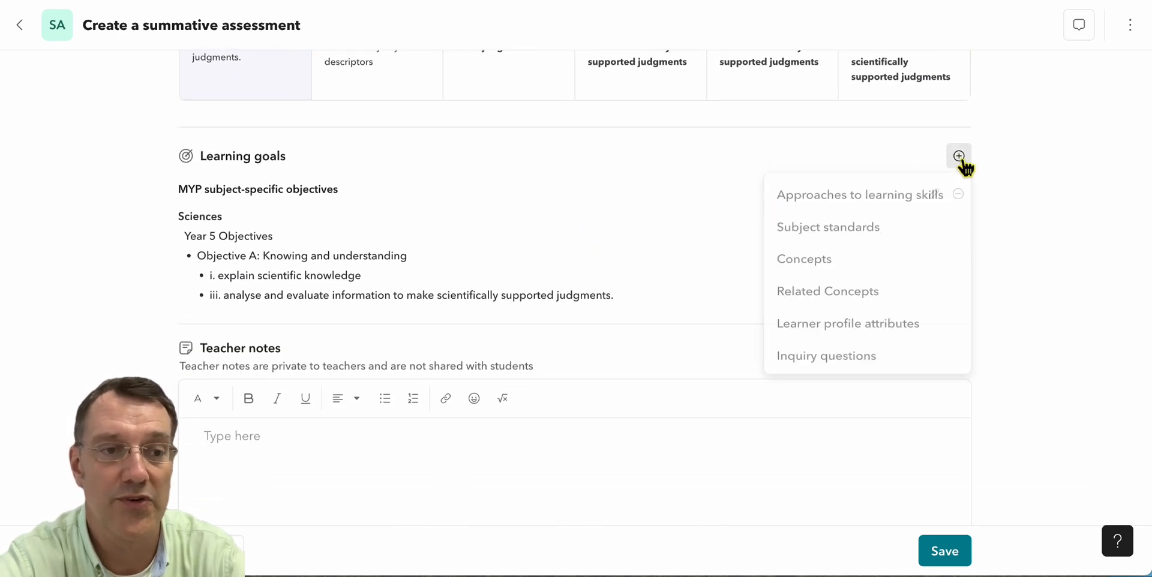
pyautogui.click(827, 226)
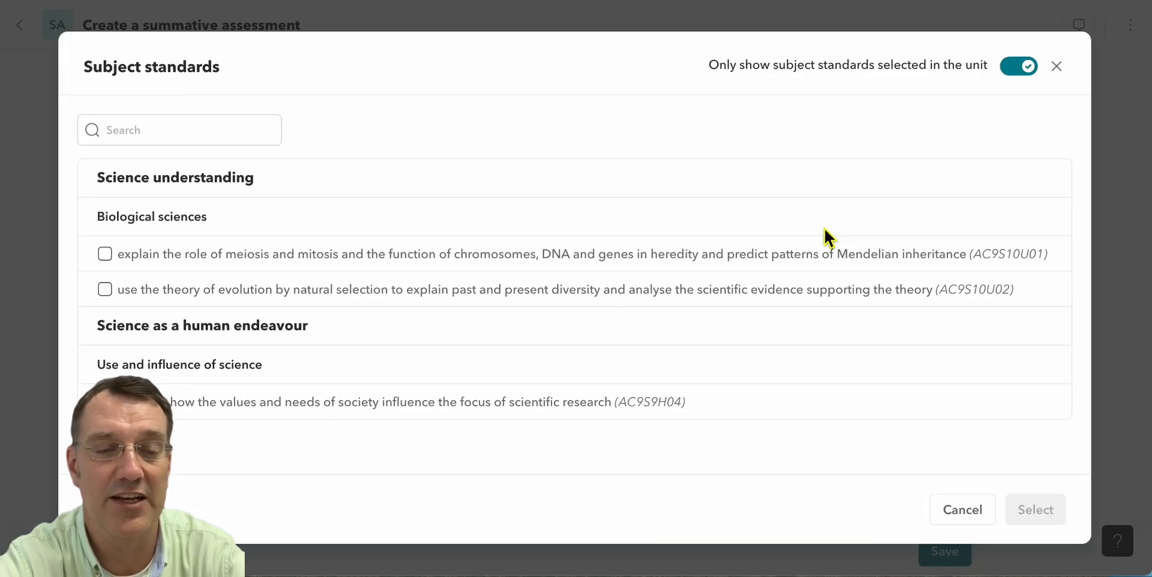
pyautogui.moveTo(234, 212)
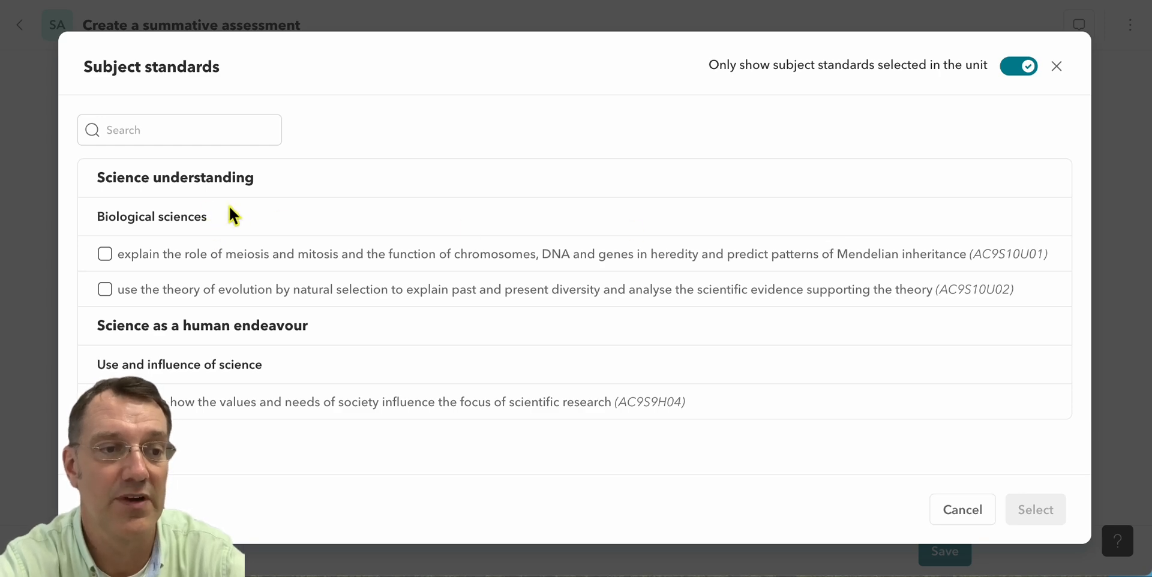
pyautogui.moveTo(110, 246)
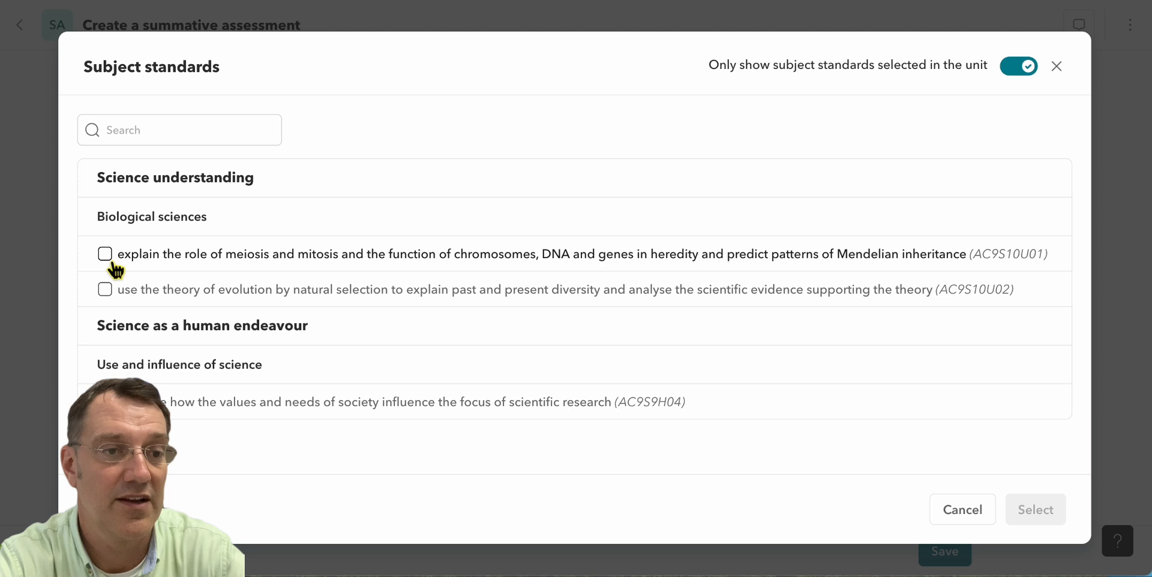
pyautogui.moveTo(114, 264)
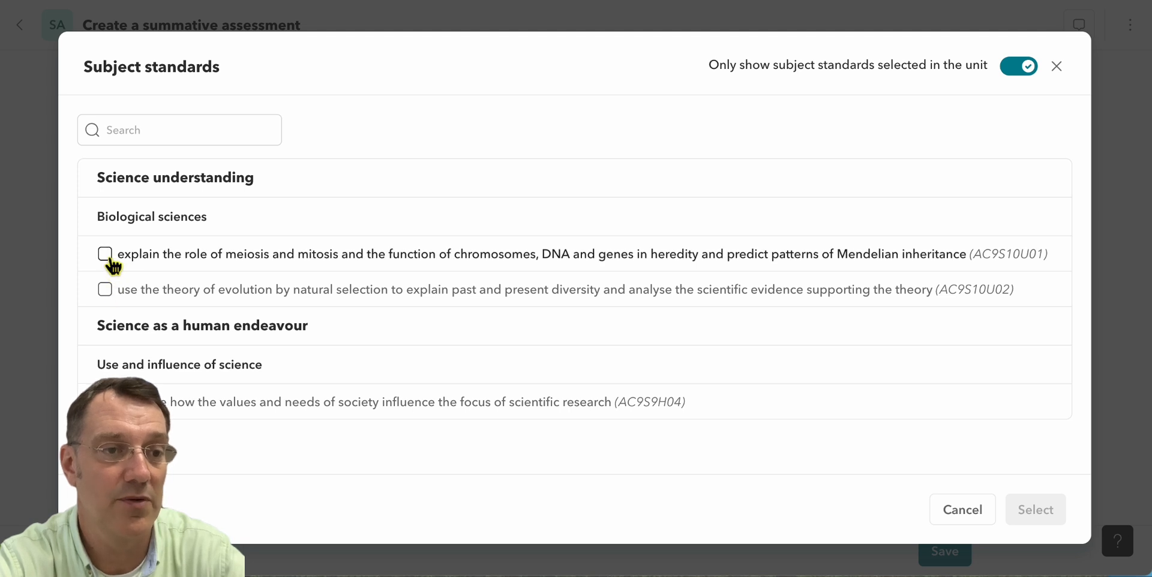
pyautogui.click(105, 253)
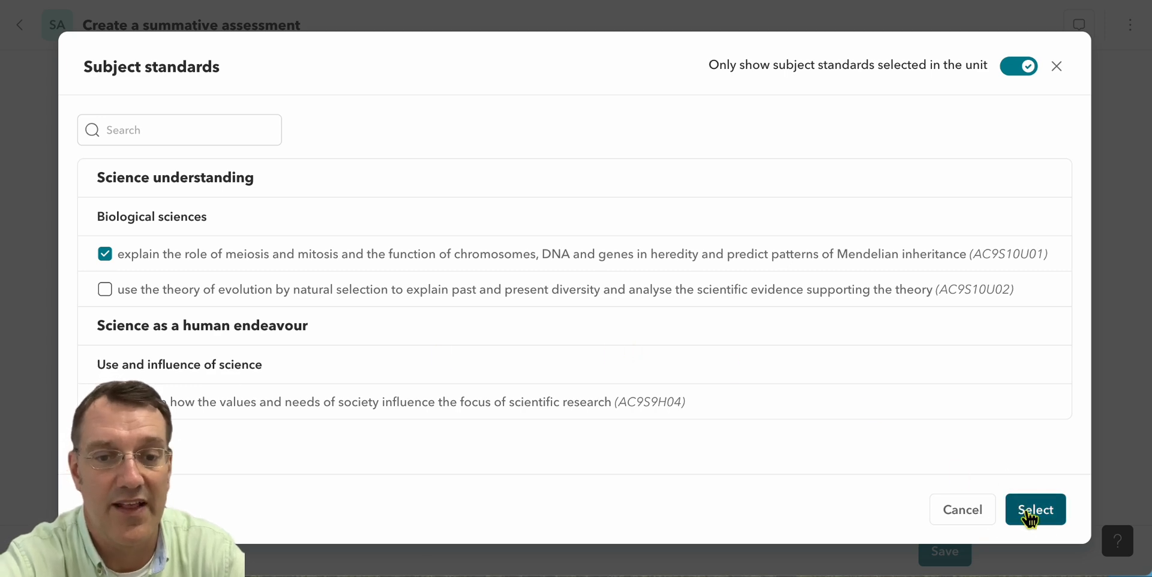
pyautogui.click(1034, 510)
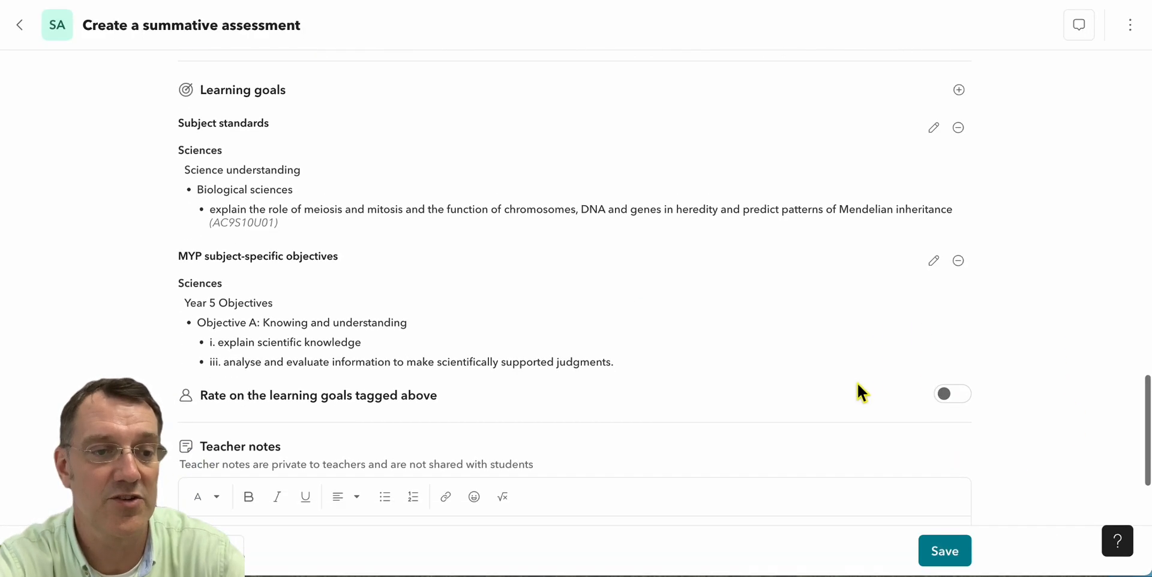
pyautogui.scroll(-3)
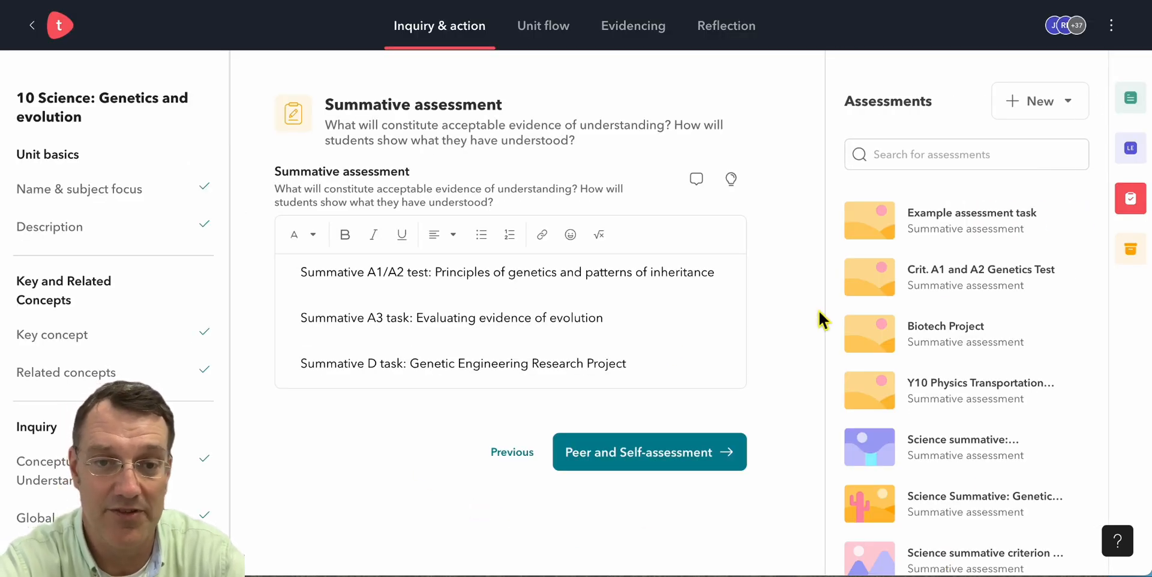
# Review the Assign options for Example assessment task in Science 10, then cancel without assigning
pyautogui.click(971, 213)
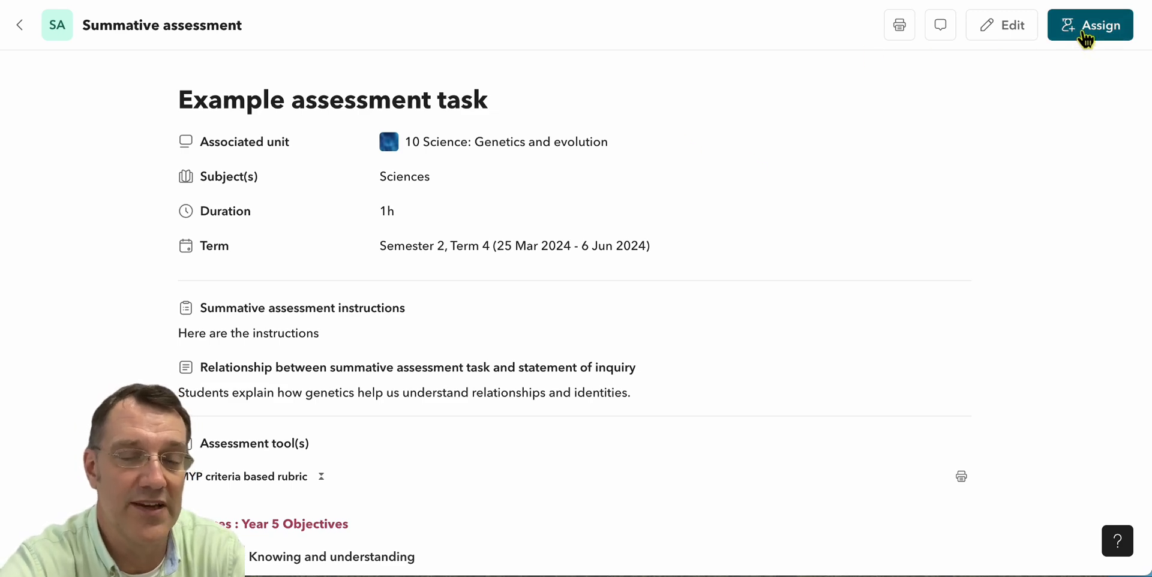
pyautogui.click(1090, 24)
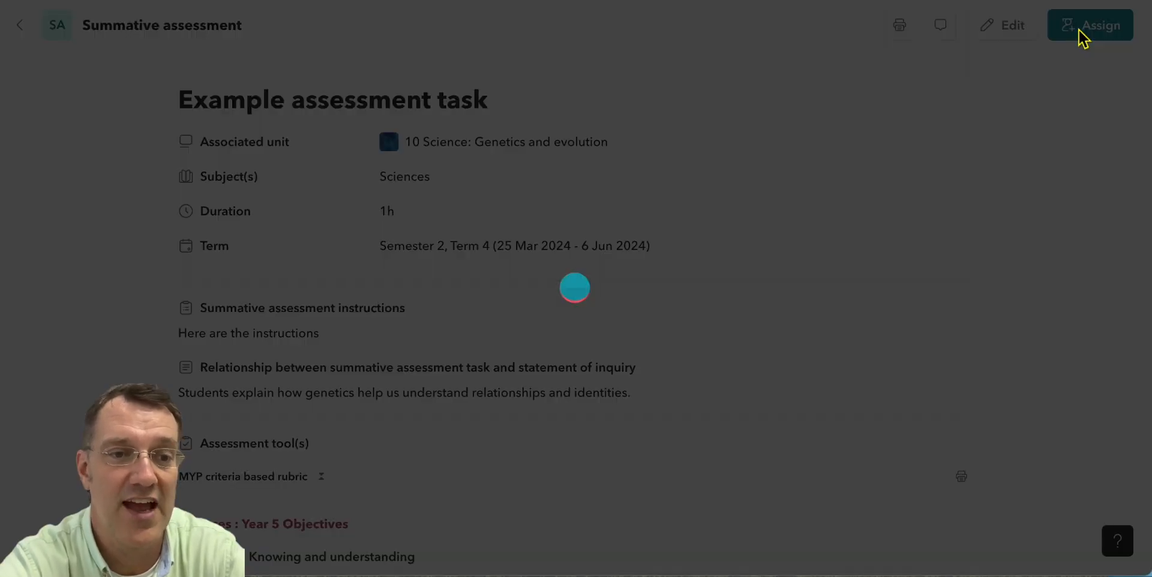
pyautogui.click(1091, 24)
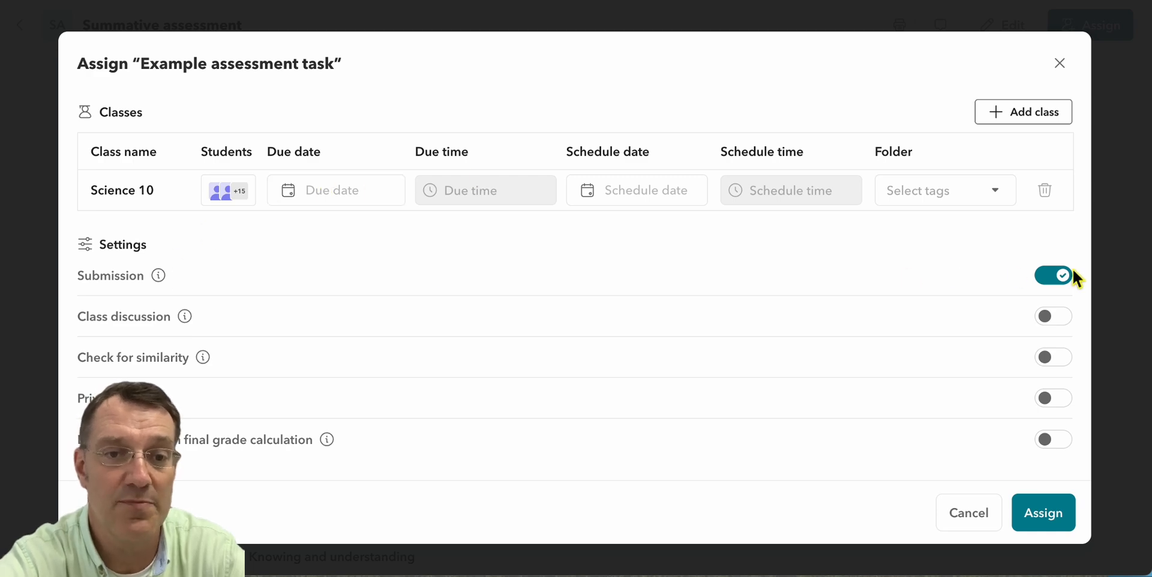
pyautogui.moveTo(968, 512)
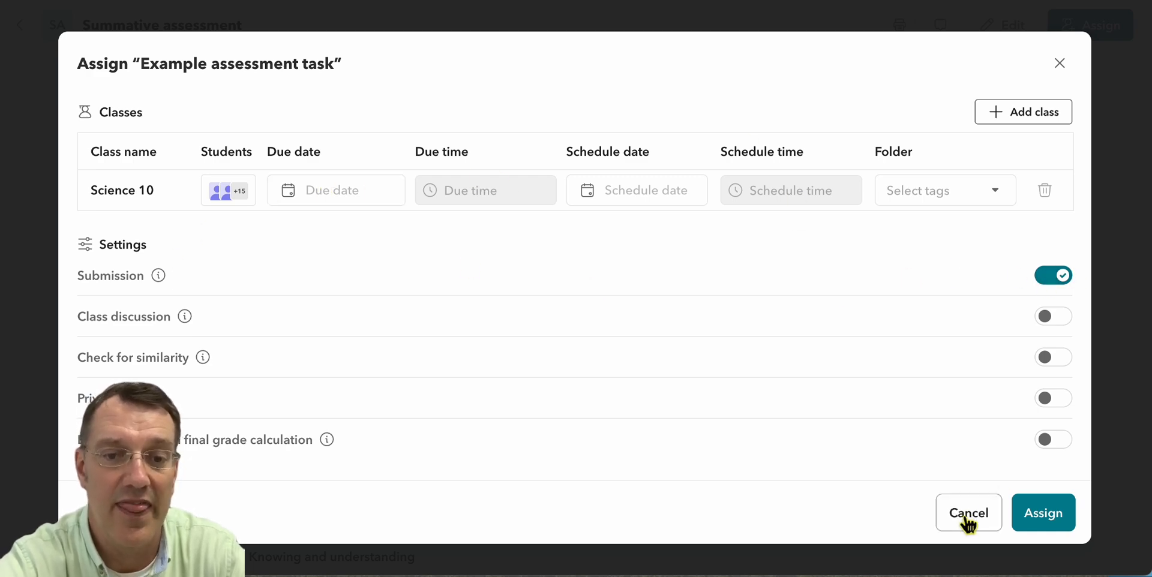
pyautogui.click(969, 512)
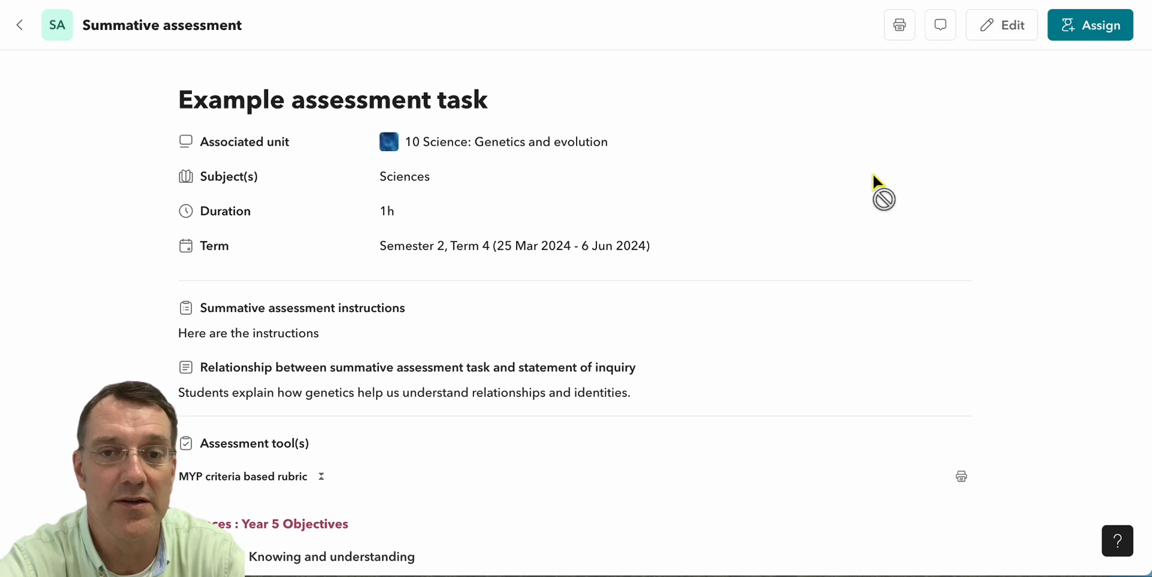